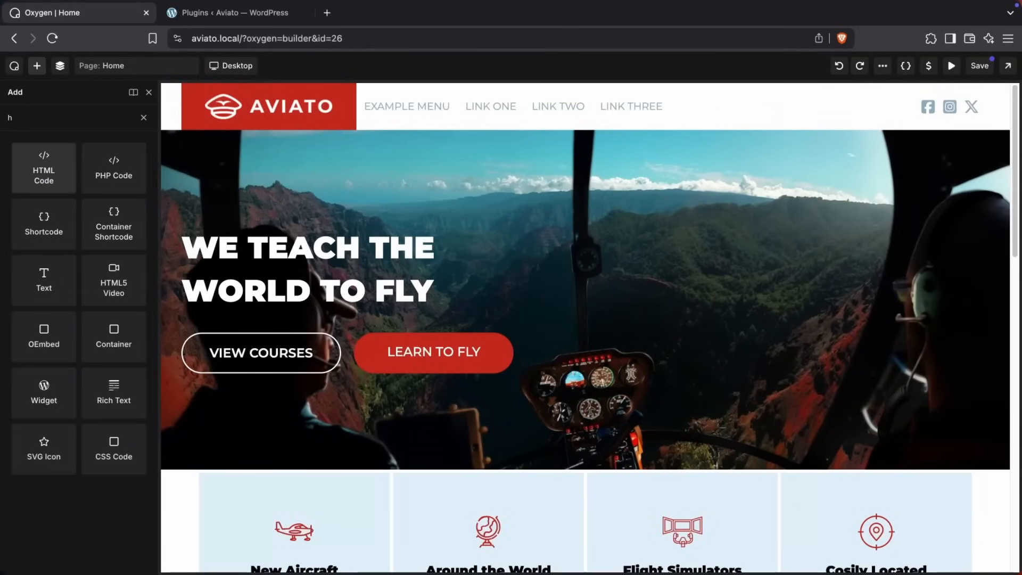
Search the Add panel for 'aside' and then 'section' elements.
{"action": "left_click", "coordinate": [144, 118]}
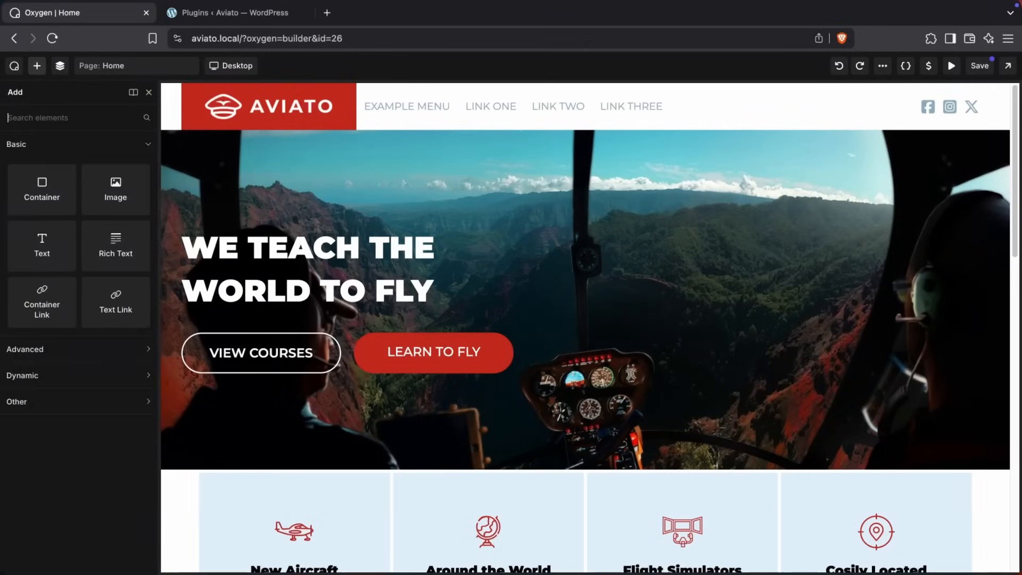
{"action": "type", "text": "aside"}
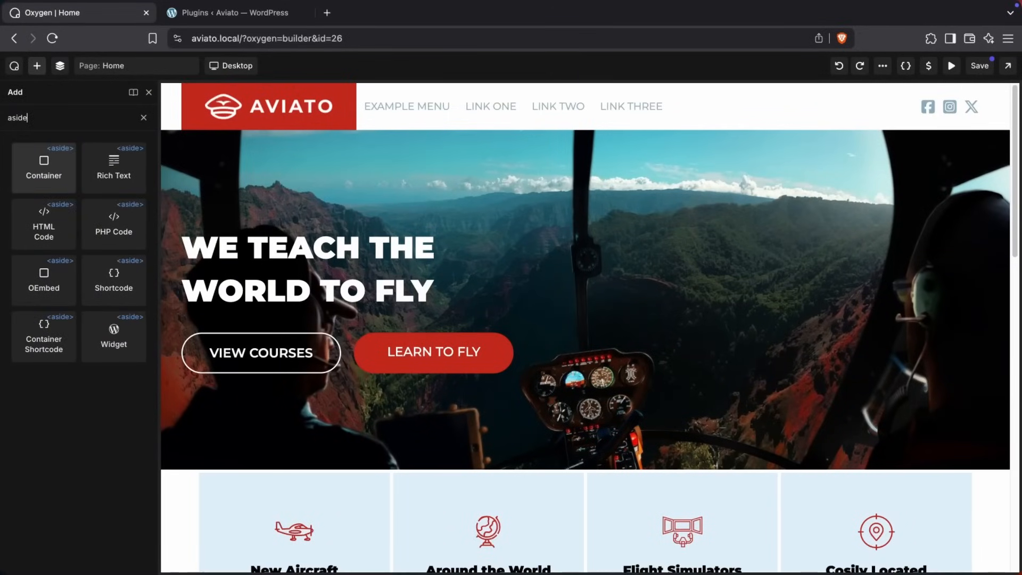
{"action": "left_click", "coordinate": [143, 119]}
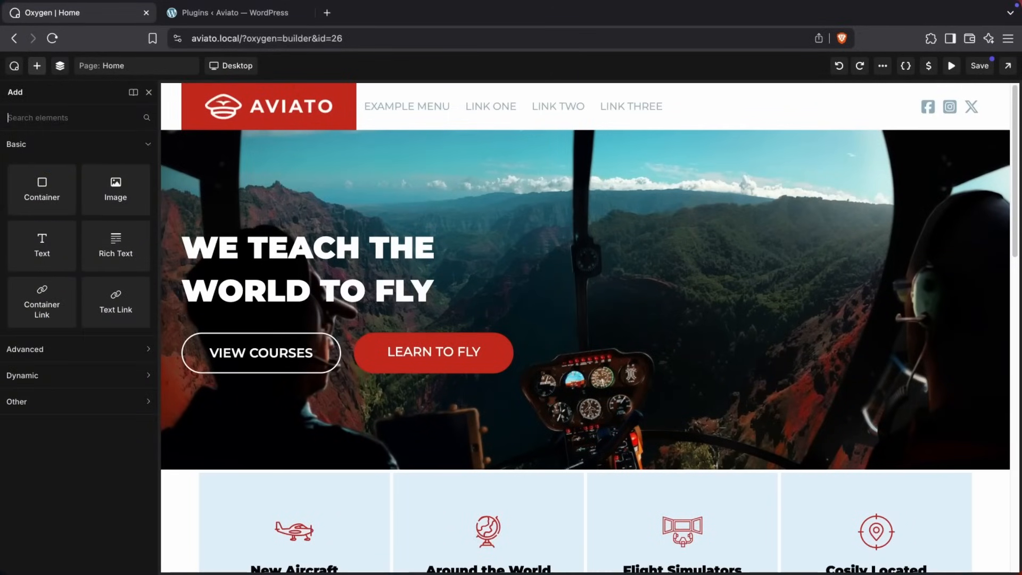
{"action": "type", "text": "section"}
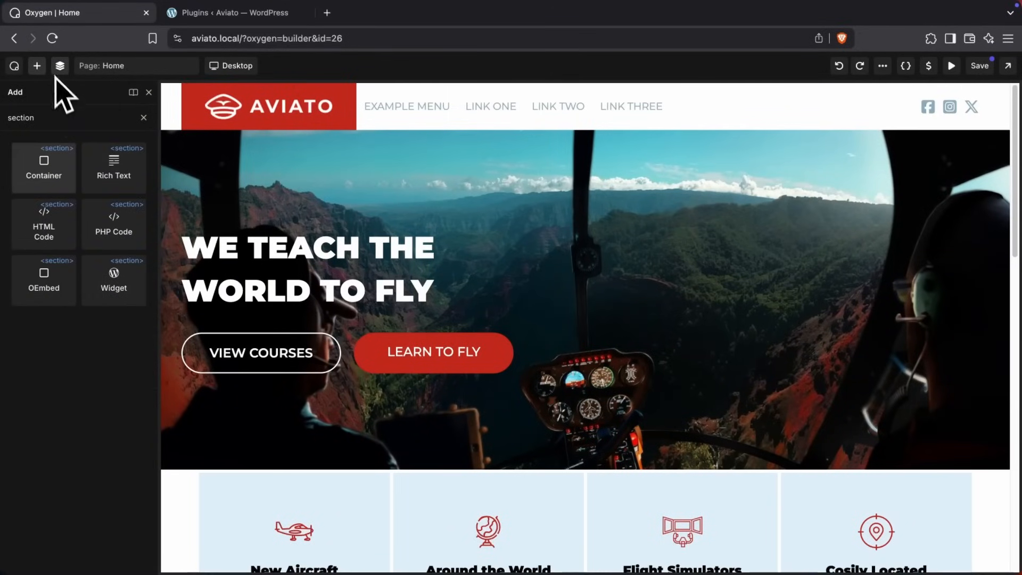
{"action": "scroll", "scroll_direction": "down", "scroll_amount": 3}
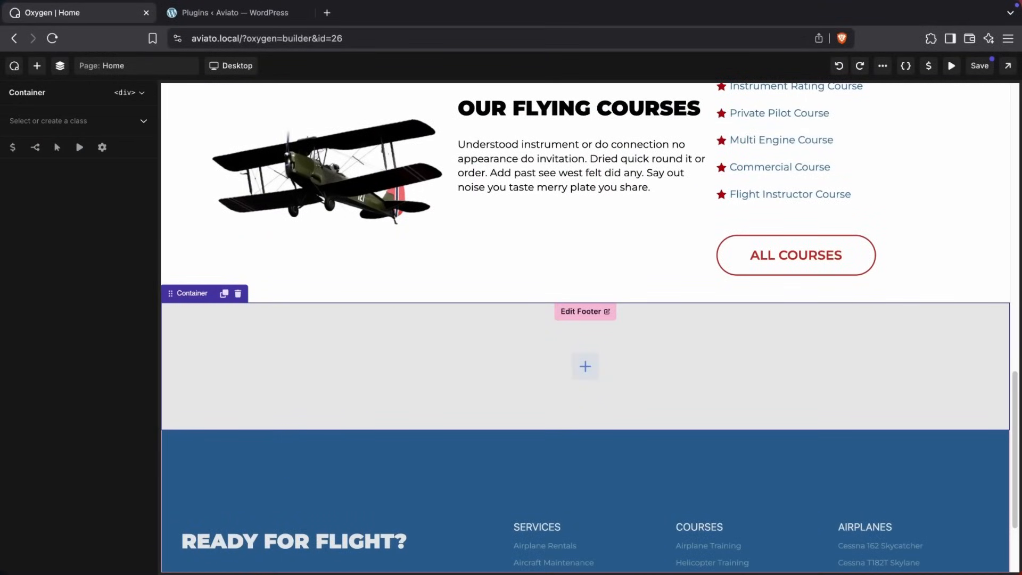
Insert an h2 Text element into the container reading 'Take to the skies'.
{"action": "left_click", "coordinate": [36, 65]}
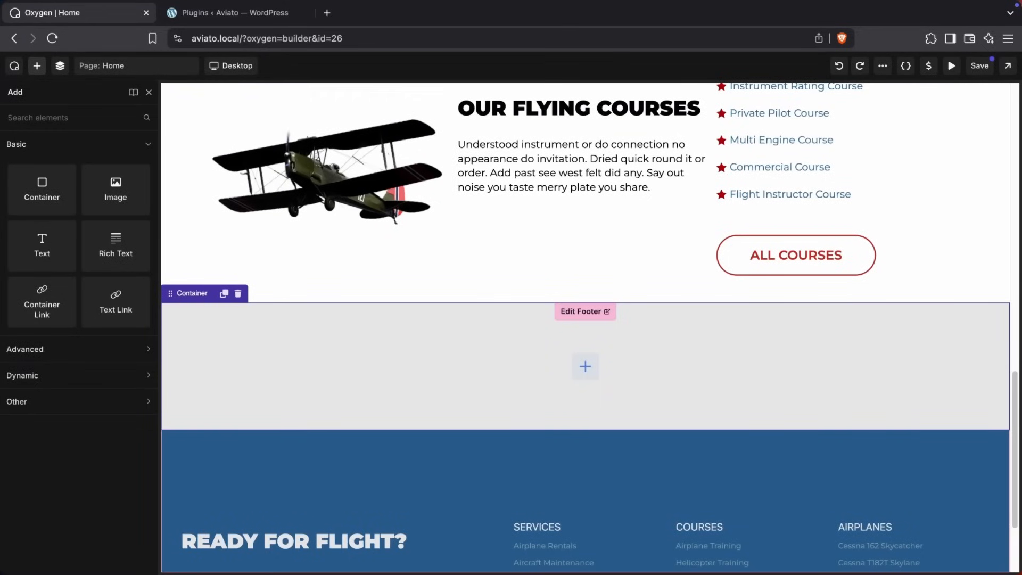
{"action": "type", "text": "h2"}
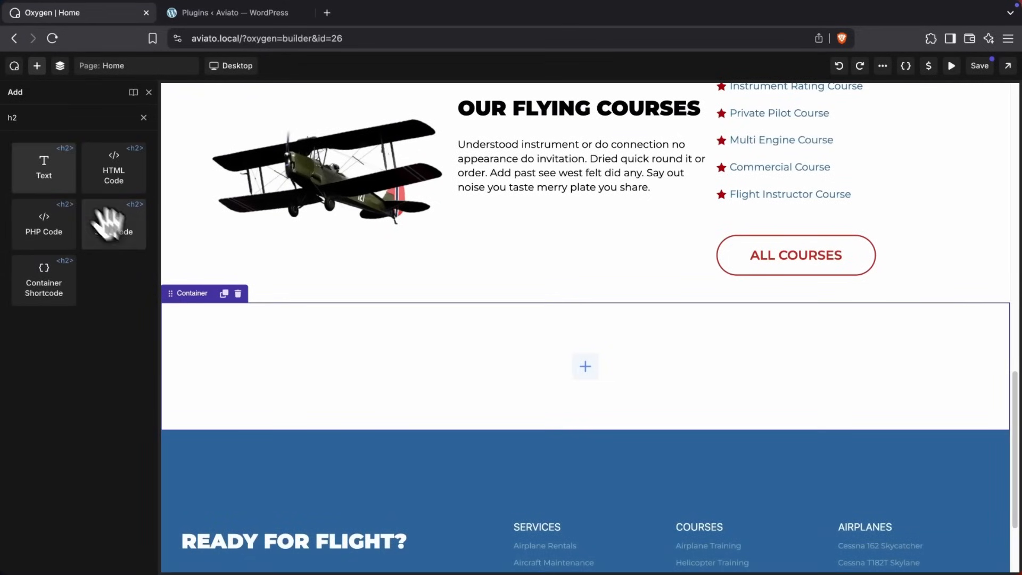
{"action": "left_click", "coordinate": [44, 167]}
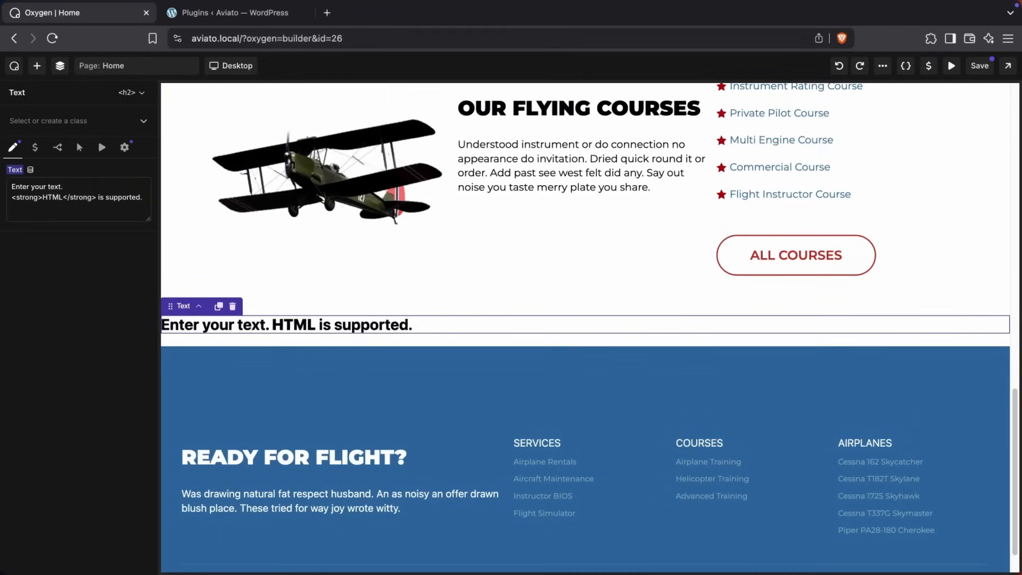
{"action": "mouse_move", "coordinate": [68, 212]}
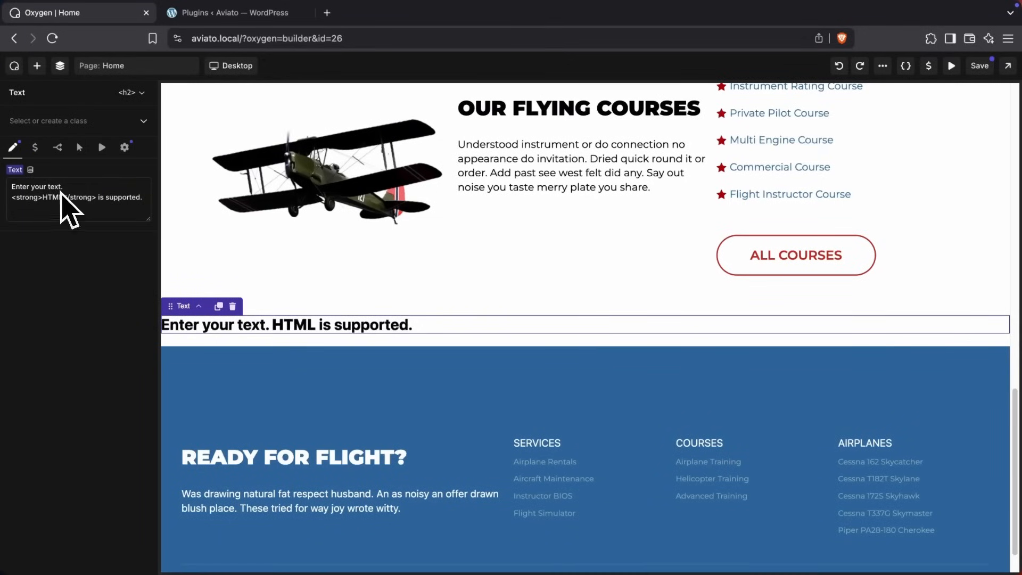
{"action": "type", "text": "Take to"}
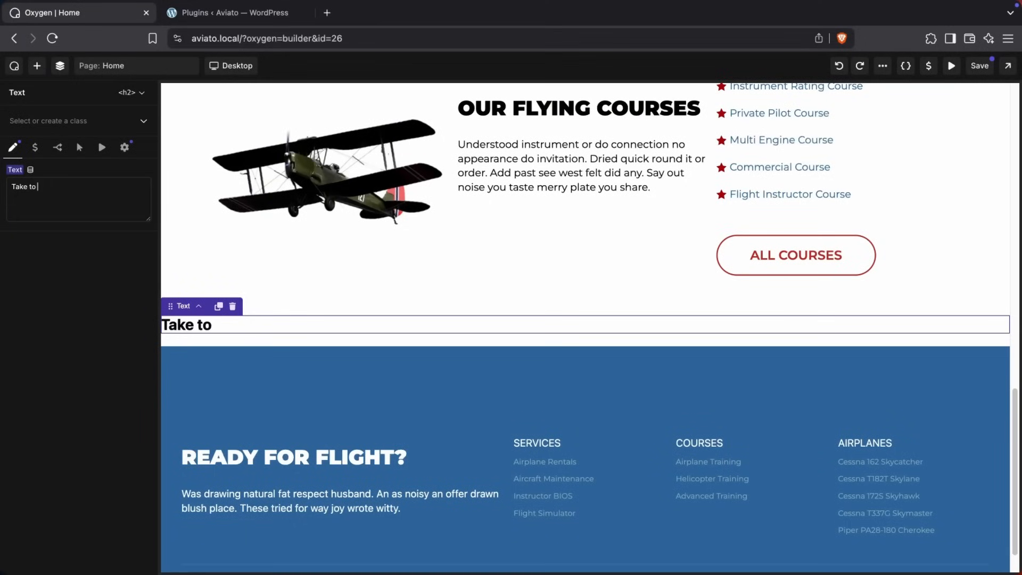
{"action": "type", "text": "the skies"}
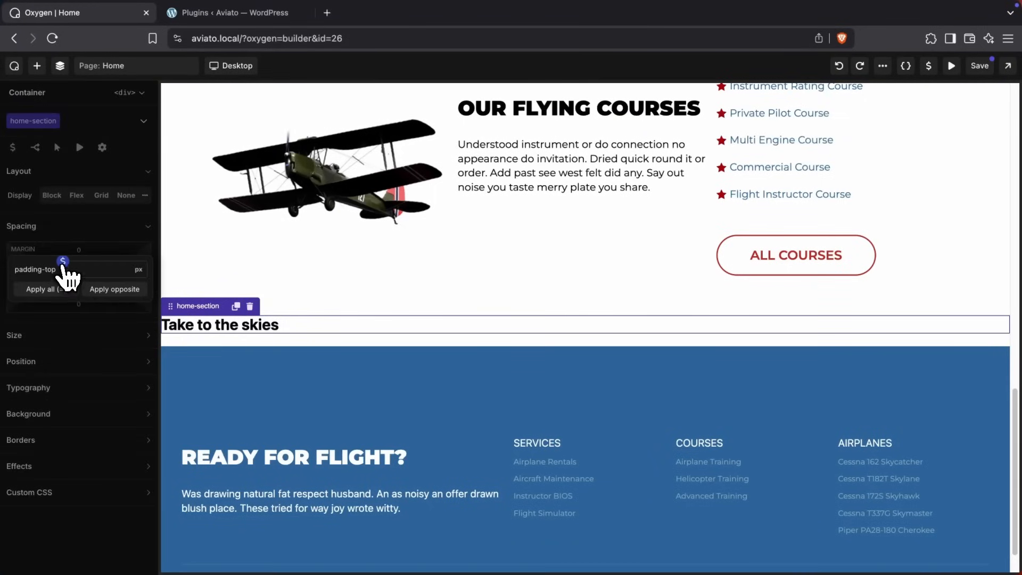
Set the home-section container's top padding to the Standard spacing preset.
{"action": "left_click", "coordinate": [133, 269]}
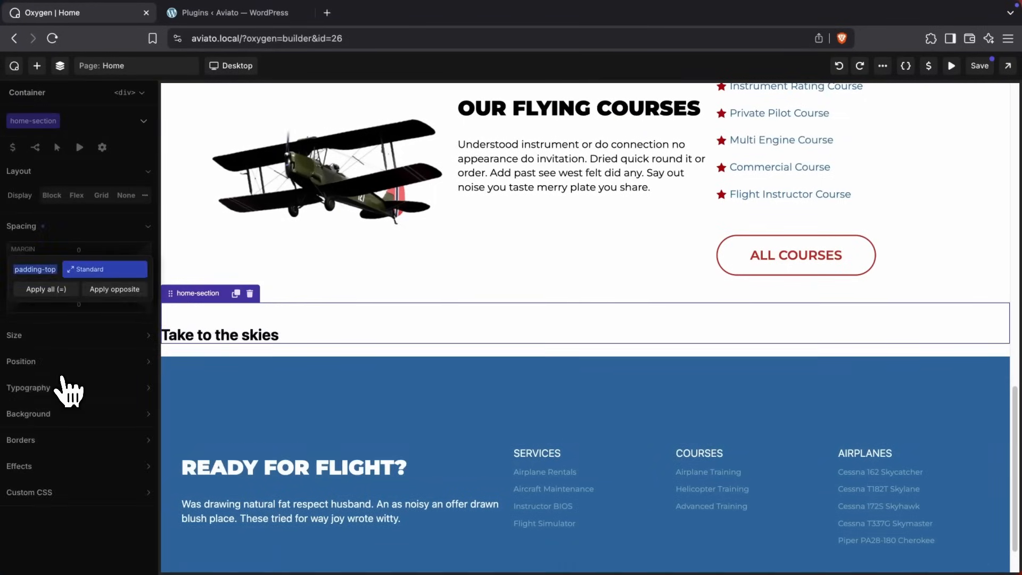
{"action": "left_click", "coordinate": [219, 334]}
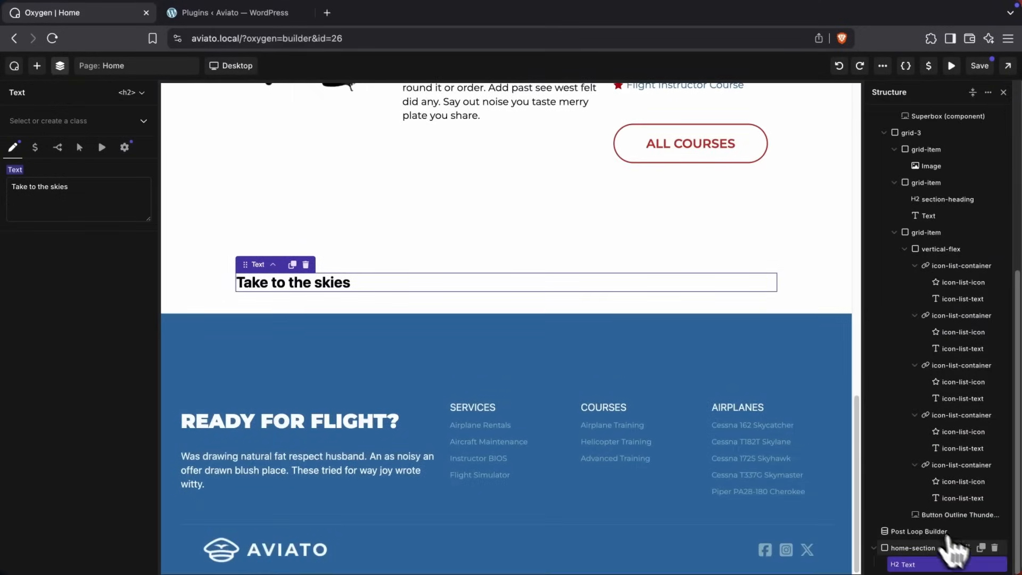
Edit the Square Icon Container component and select its airplane icon.
{"action": "scroll", "scroll_direction": "up", "scroll_amount": 3}
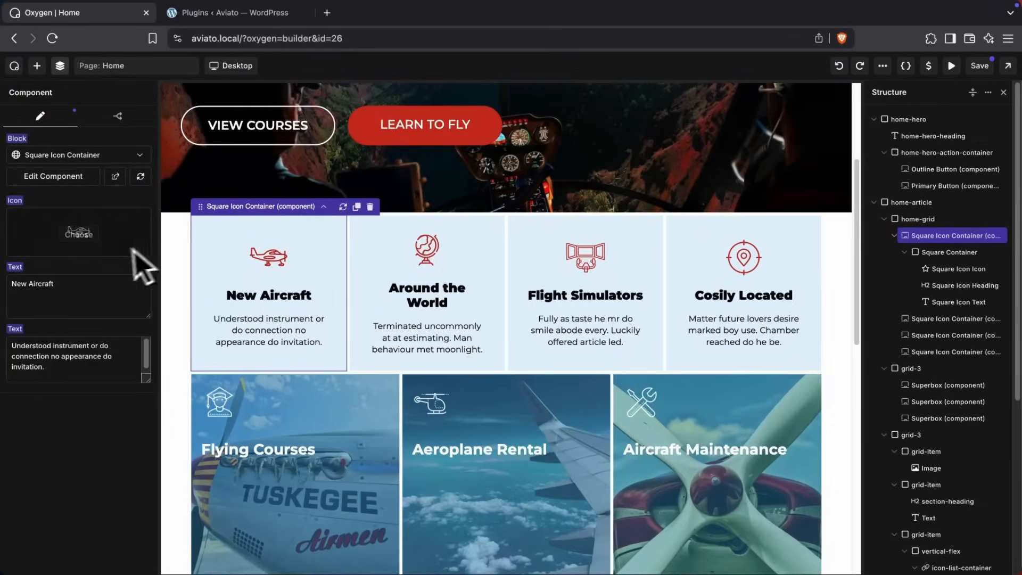
{"action": "left_click", "coordinate": [53, 175]}
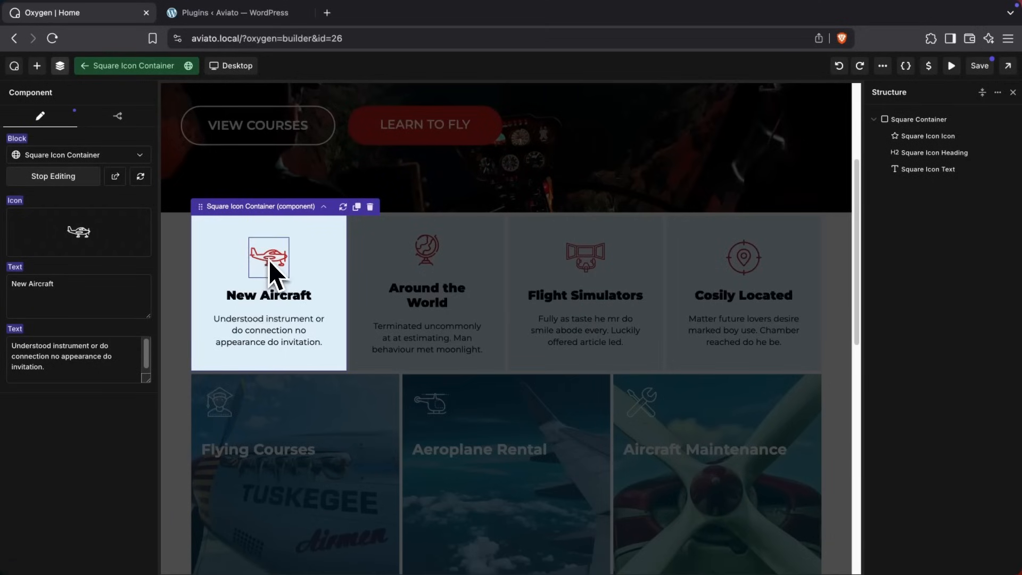
{"action": "left_click", "coordinate": [268, 256]}
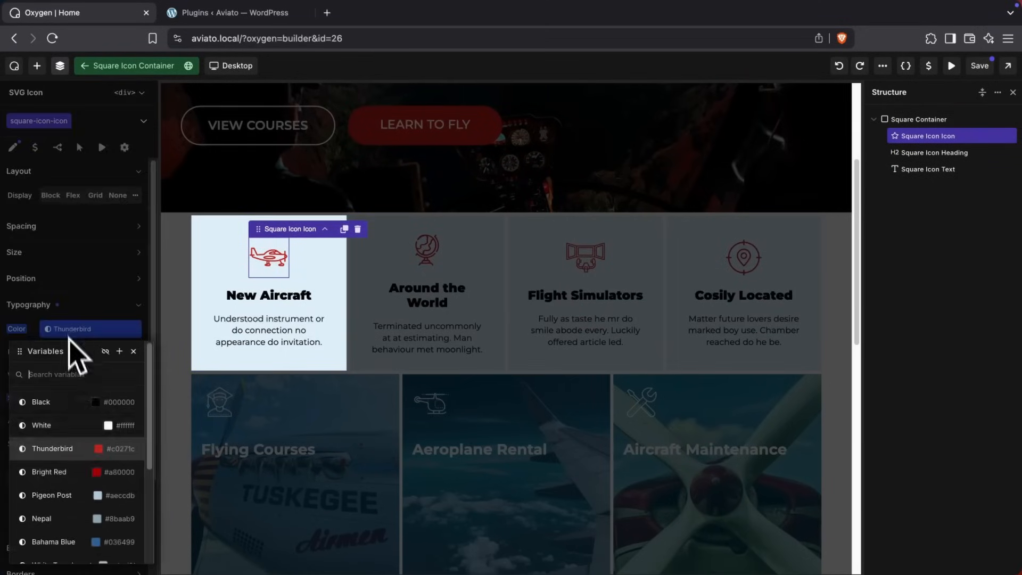
Colour the icon Bahama Blue, then back to the Thunderbird variable.
{"action": "left_click", "coordinate": [53, 542]}
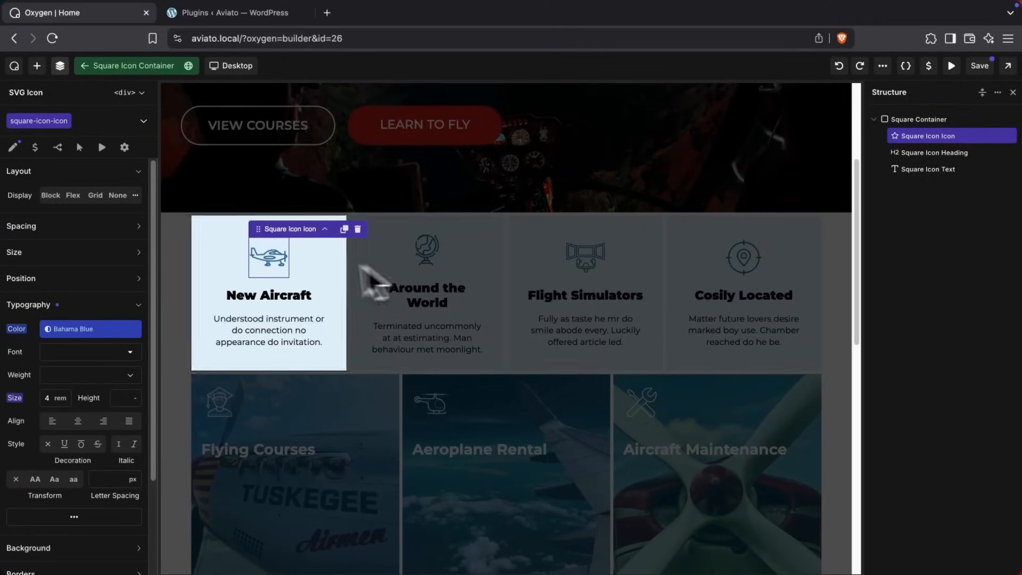
{"action": "left_click", "coordinate": [89, 329]}
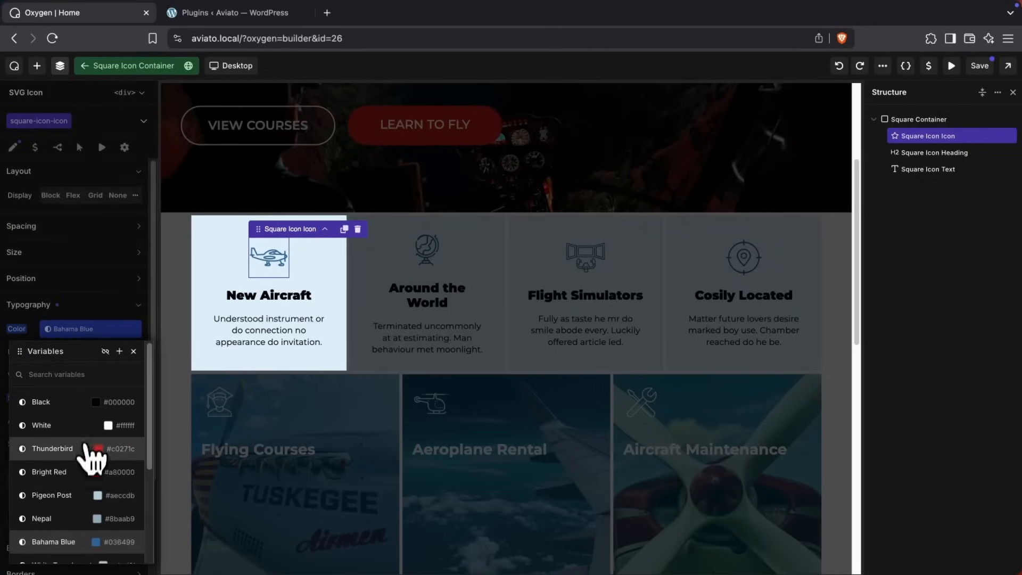
{"action": "left_click", "coordinate": [52, 448]}
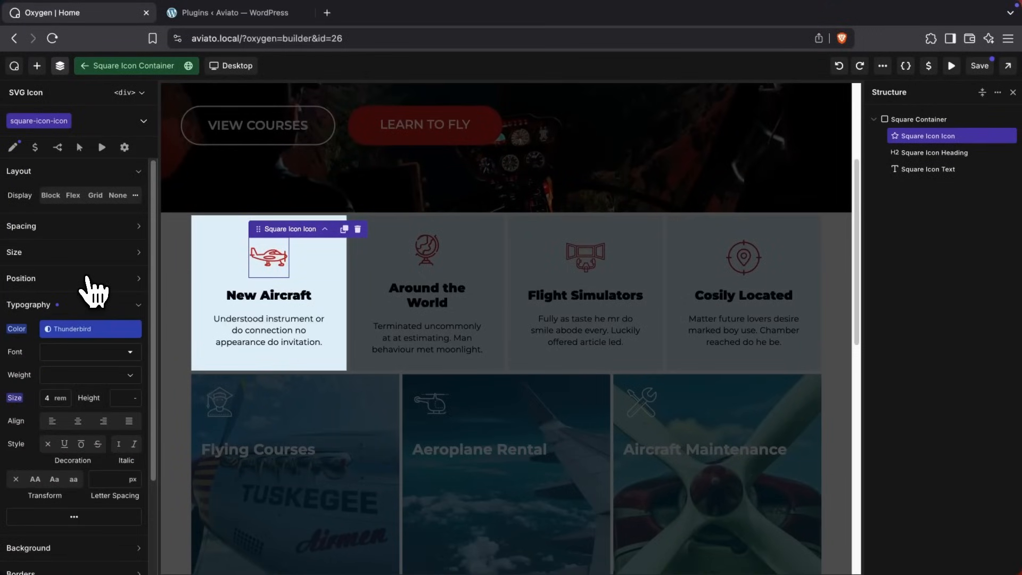
{"action": "mouse_move", "coordinate": [189, 290]}
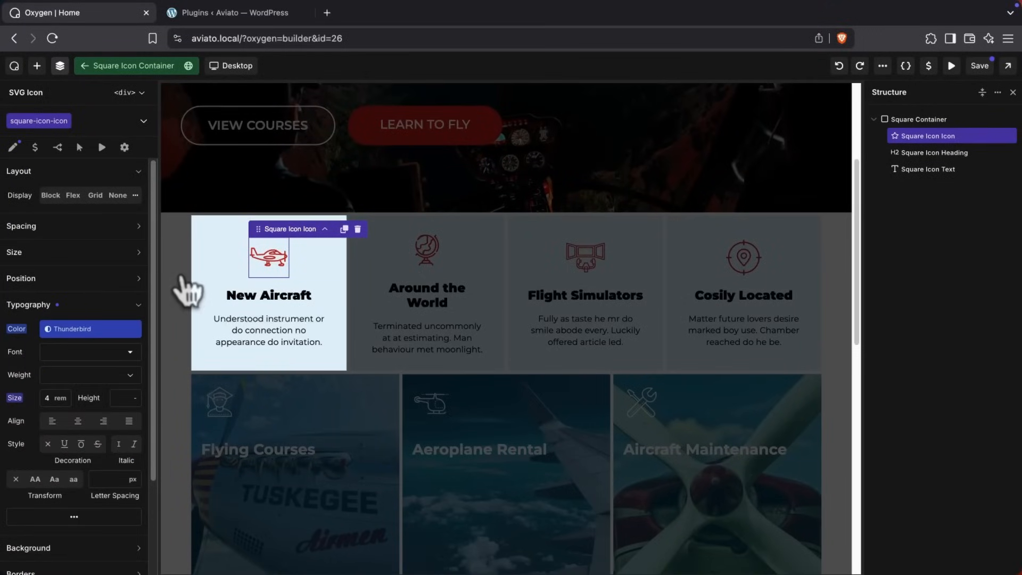
Add a Text Link reading 'Learn More' beneath the icon in the component.
{"action": "left_click", "coordinate": [36, 65]}
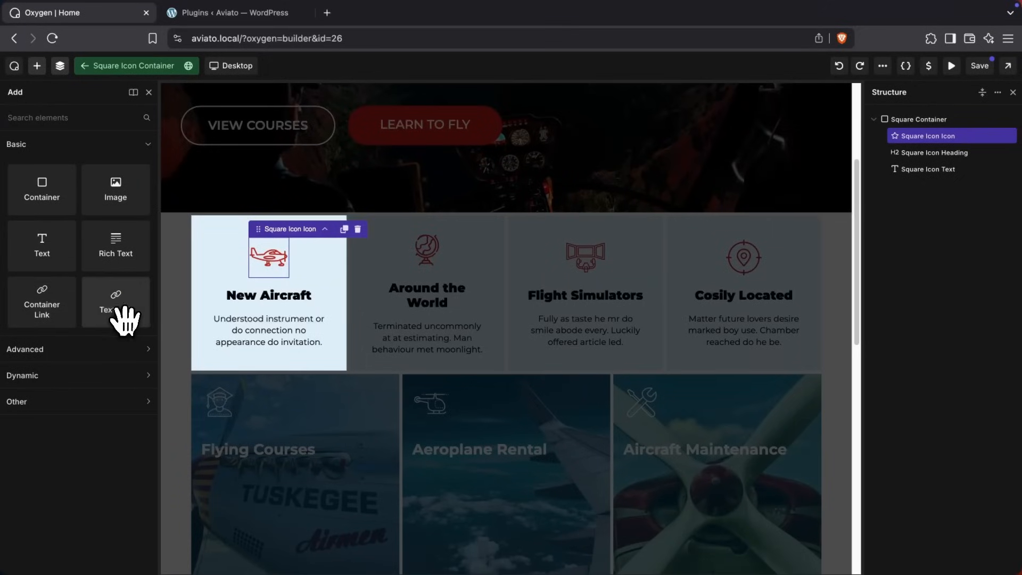
{"action": "left_click", "coordinate": [115, 301]}
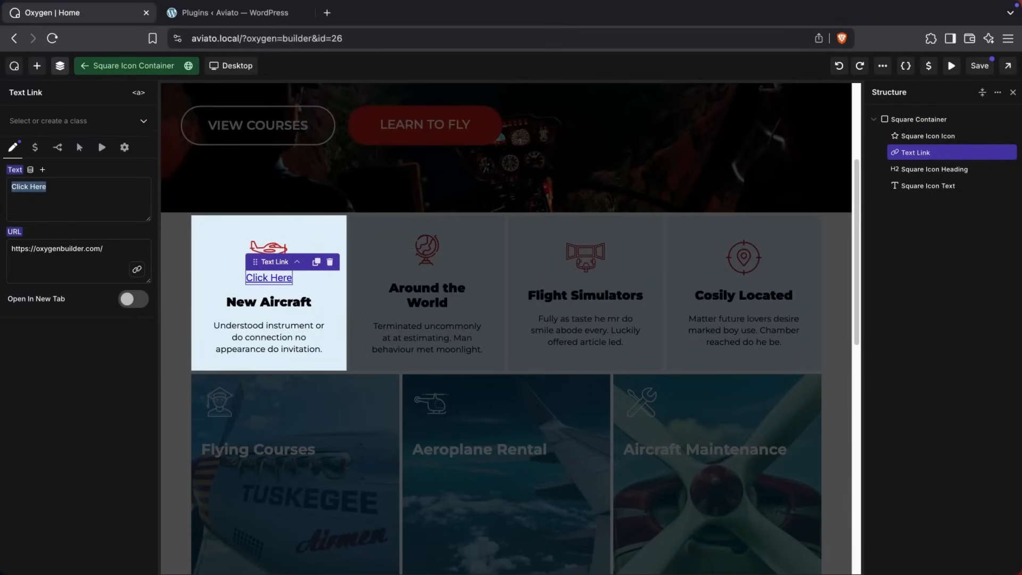
{"action": "type", "text": "Learn More"}
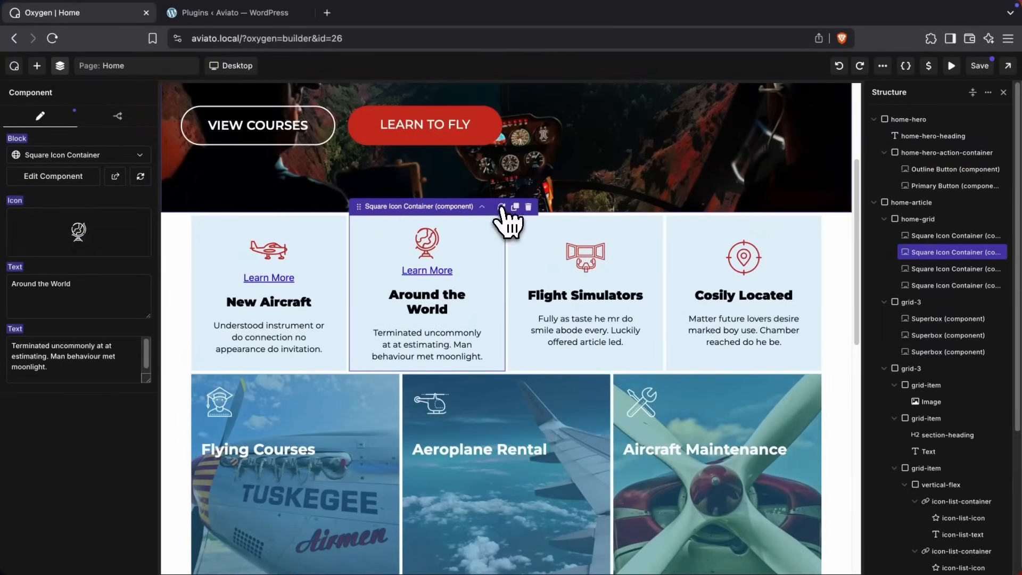
{"action": "left_click", "coordinate": [268, 287]}
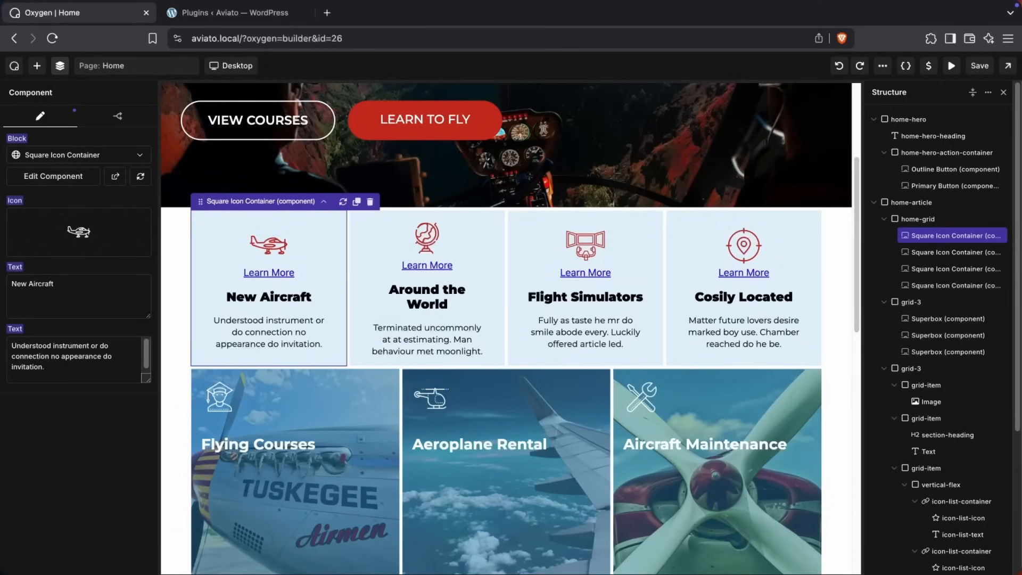
{"action": "mouse_move", "coordinate": [336, 241]}
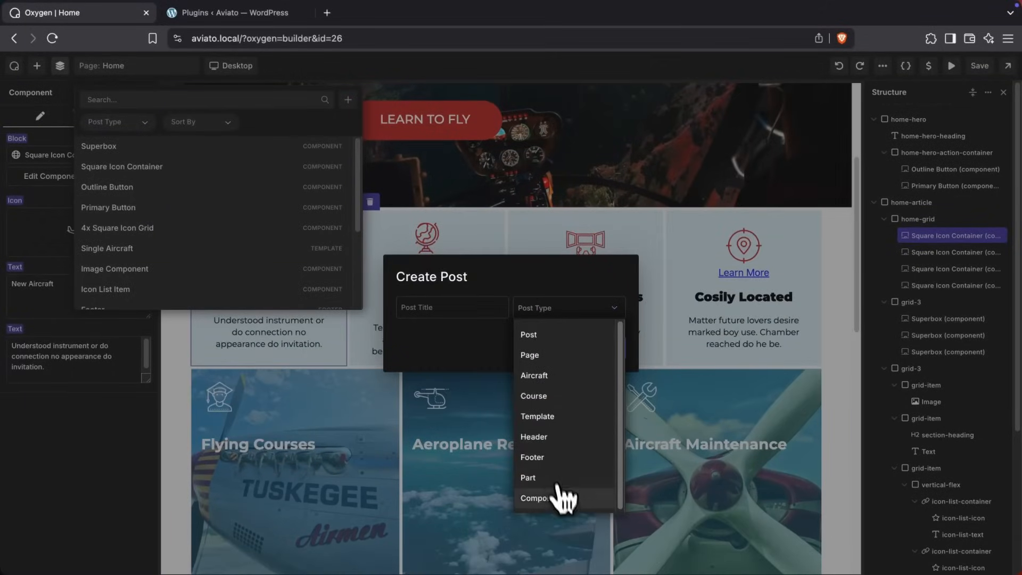
Name the new component 'Post List Layout' in the create dialog.
{"action": "left_click", "coordinate": [540, 497]}
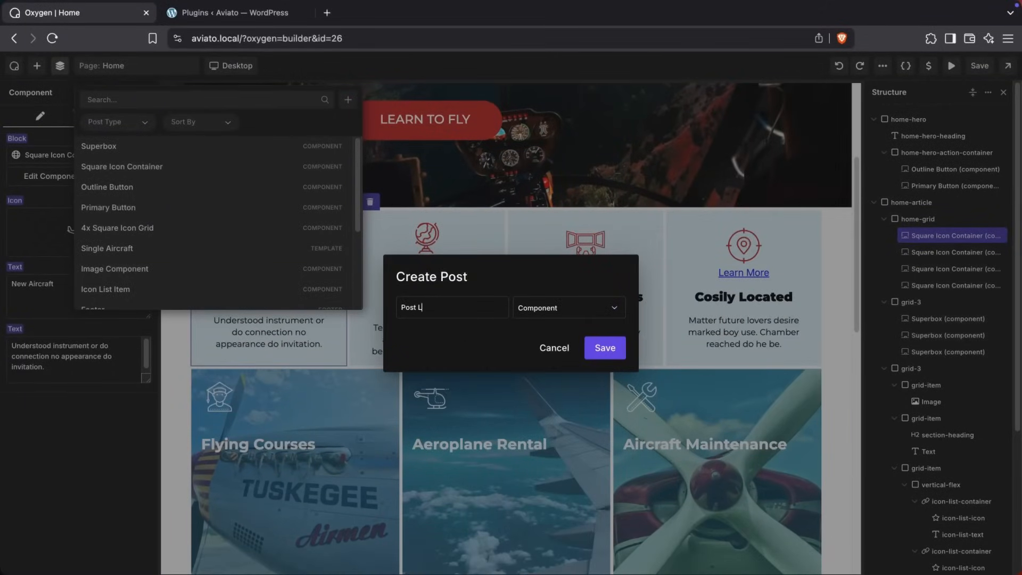
{"action": "type", "text": "ist Layout"}
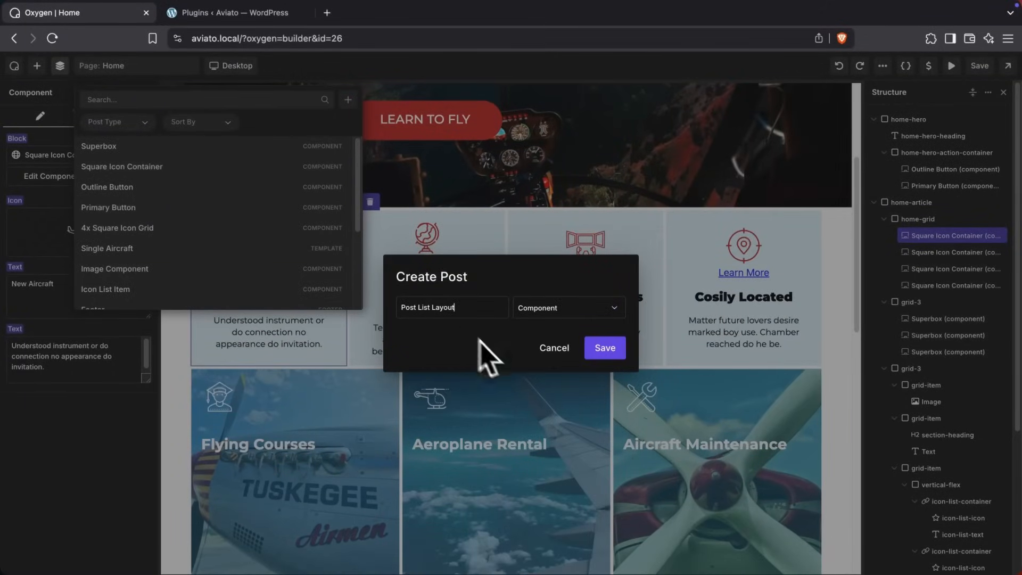
Collapse the home-hero and grid-3 branches of the page structure.
{"action": "left_click", "coordinate": [603, 347]}
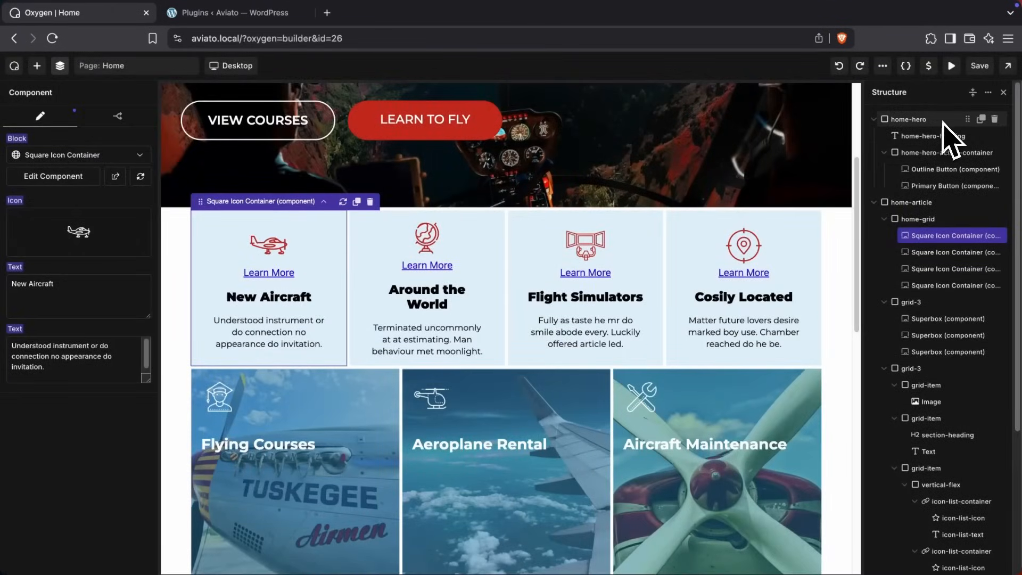
{"action": "left_click", "coordinate": [875, 118]}
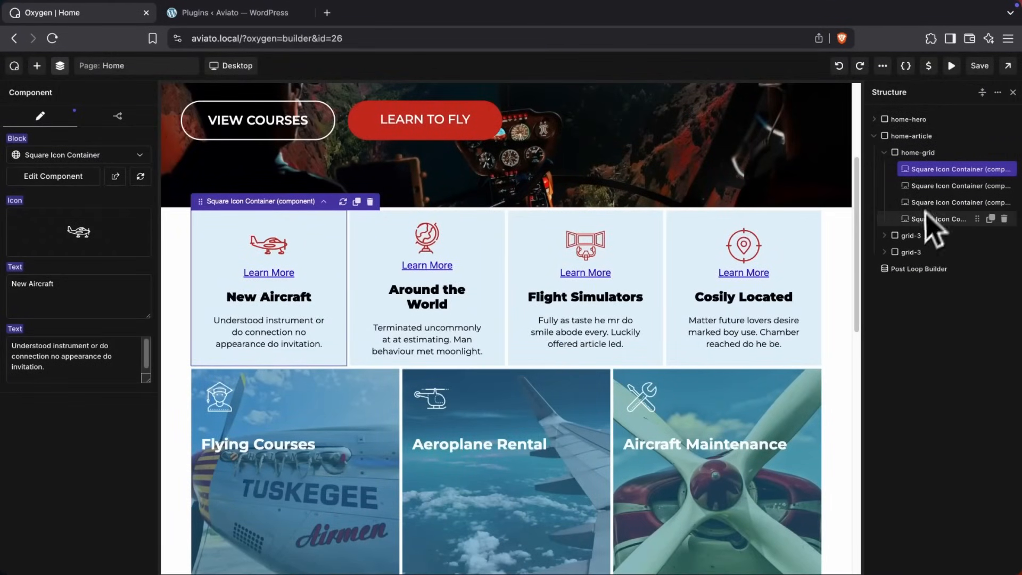
Set the Post Loop Builder's repeated block to Post List Layout (Empty) and edit it.
{"action": "left_click", "coordinate": [918, 268]}
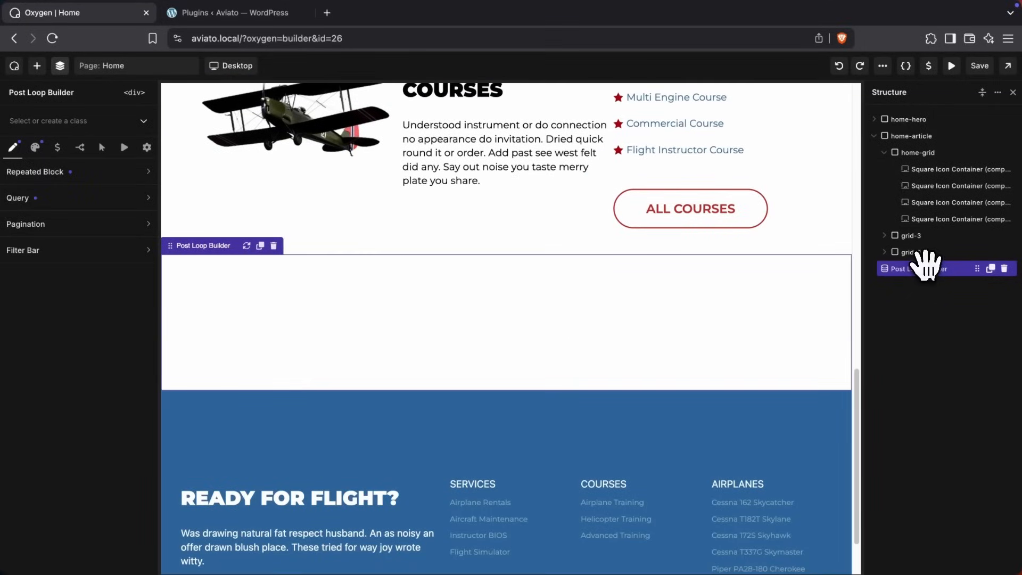
{"action": "mouse_move", "coordinate": [137, 202]}
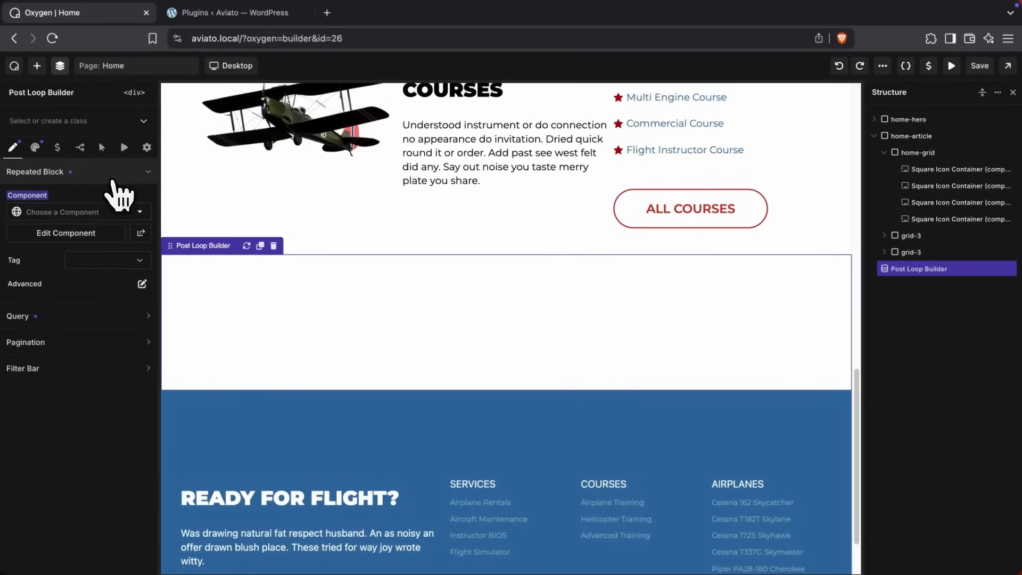
{"action": "left_click", "coordinate": [71, 212]}
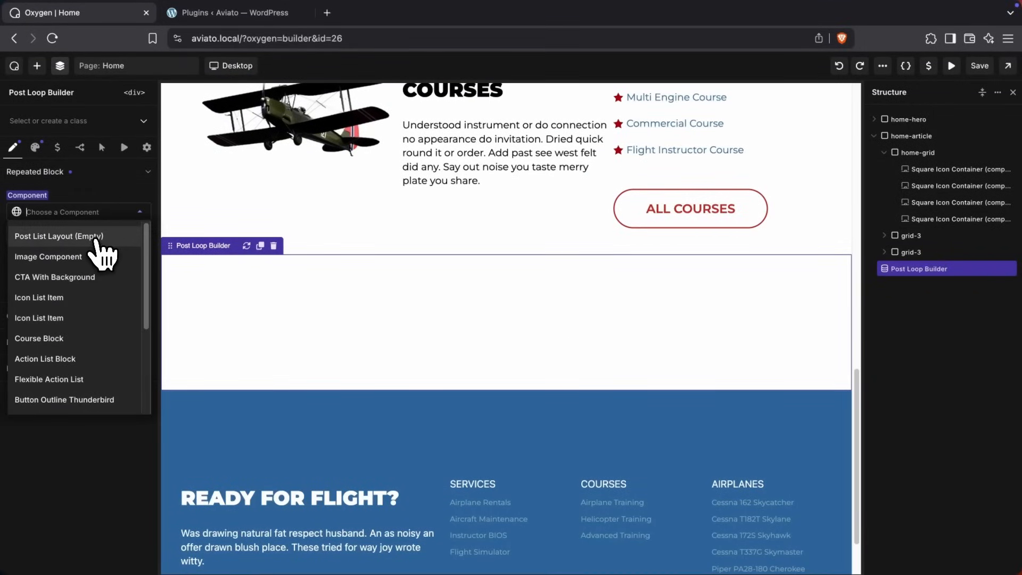
{"action": "left_click", "coordinate": [59, 236]}
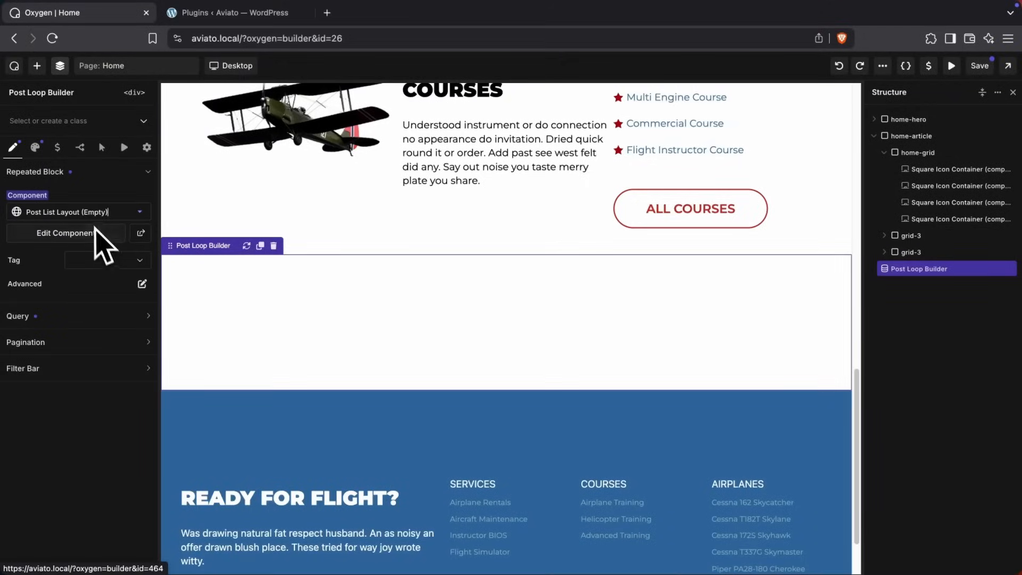
{"action": "mouse_move", "coordinate": [87, 248]}
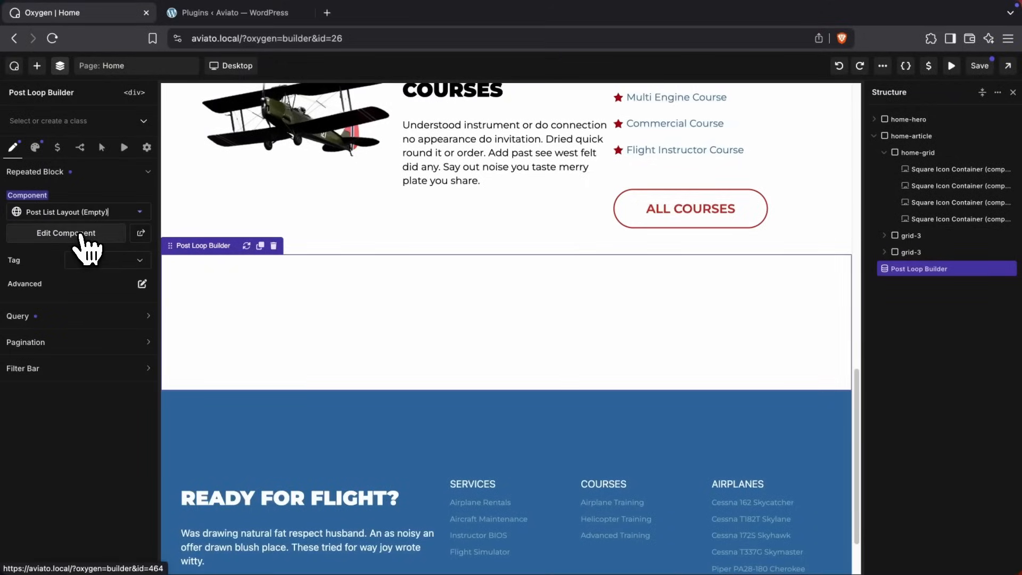
{"action": "left_click", "coordinate": [65, 233]}
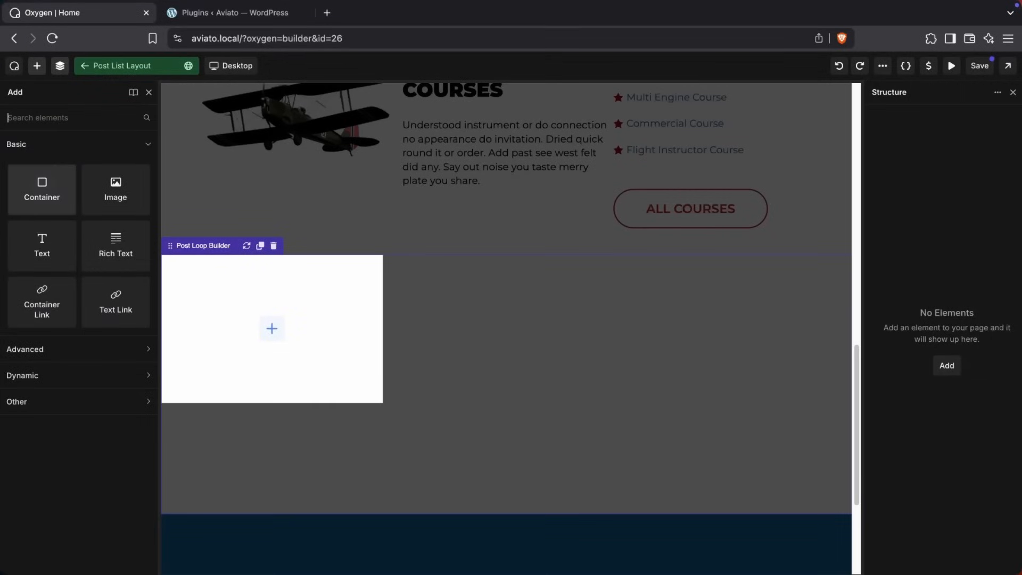
Add a masonry-container holding an Image with the masonry-image class.
{"action": "left_click", "coordinate": [42, 189]}
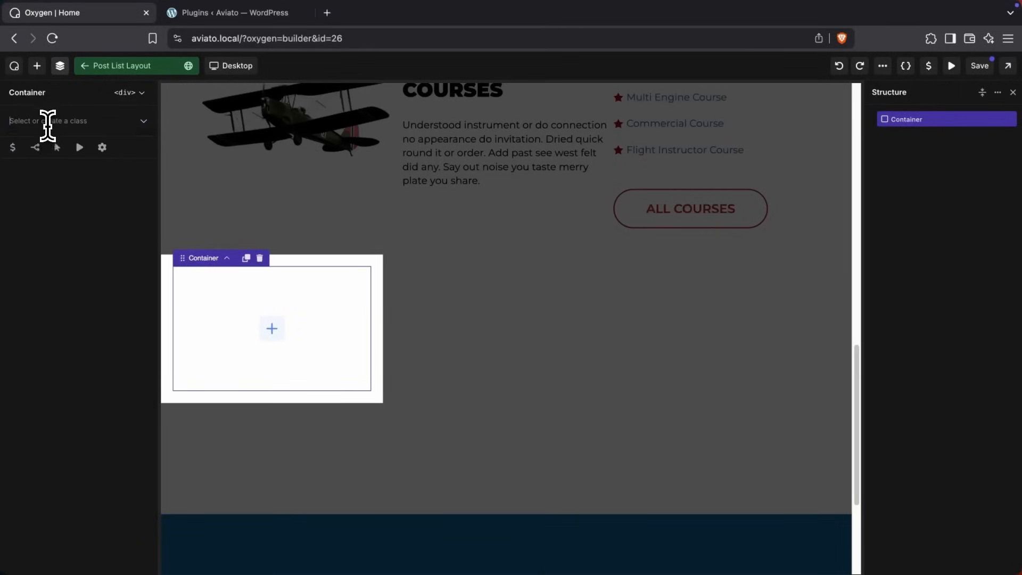
{"action": "type", "text": "mason"}
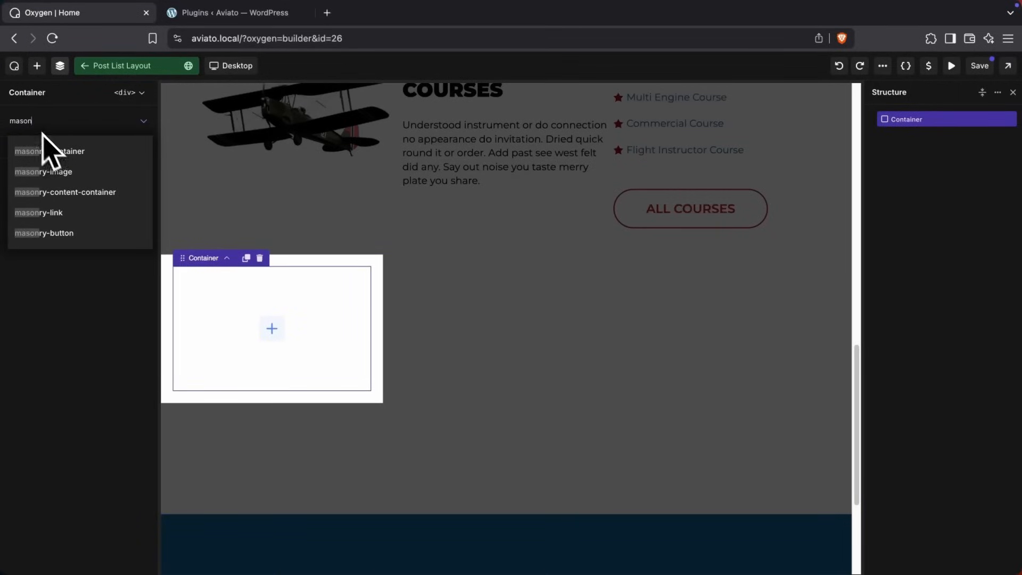
{"action": "left_click", "coordinate": [50, 150]}
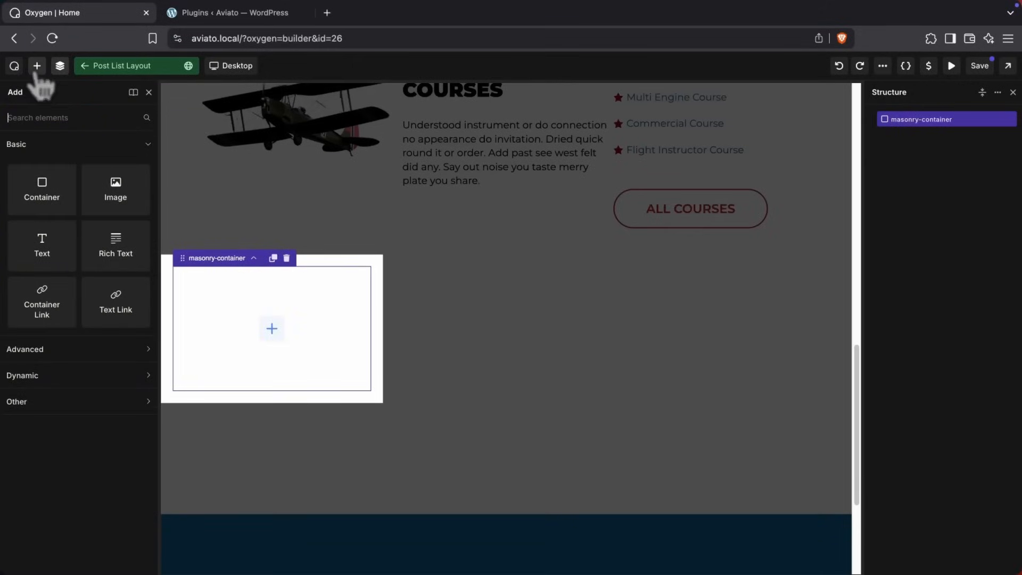
{"action": "left_click", "coordinate": [115, 190]}
{"action": "type", "text": "masonr"}
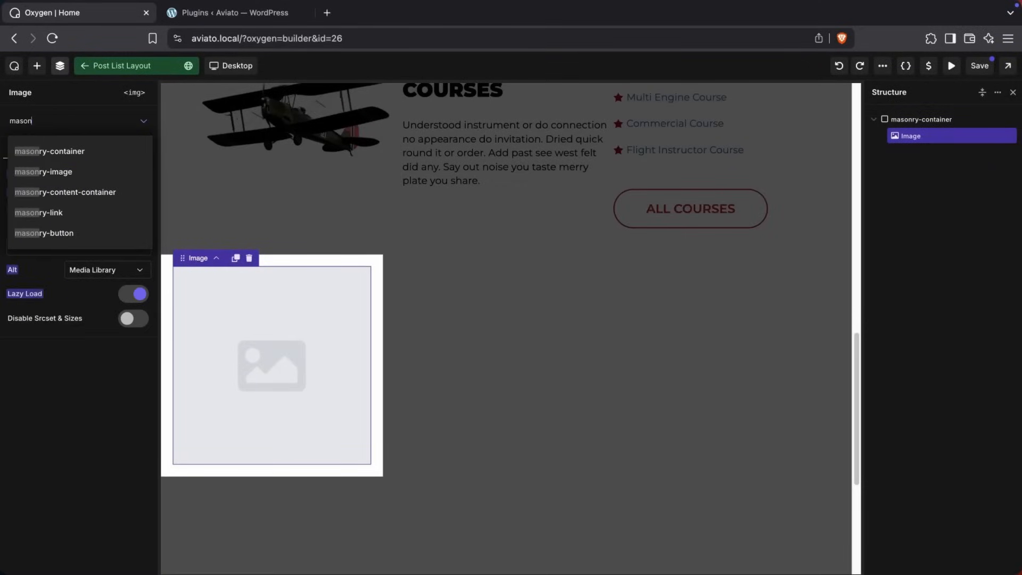
{"action": "left_click", "coordinate": [42, 171]}
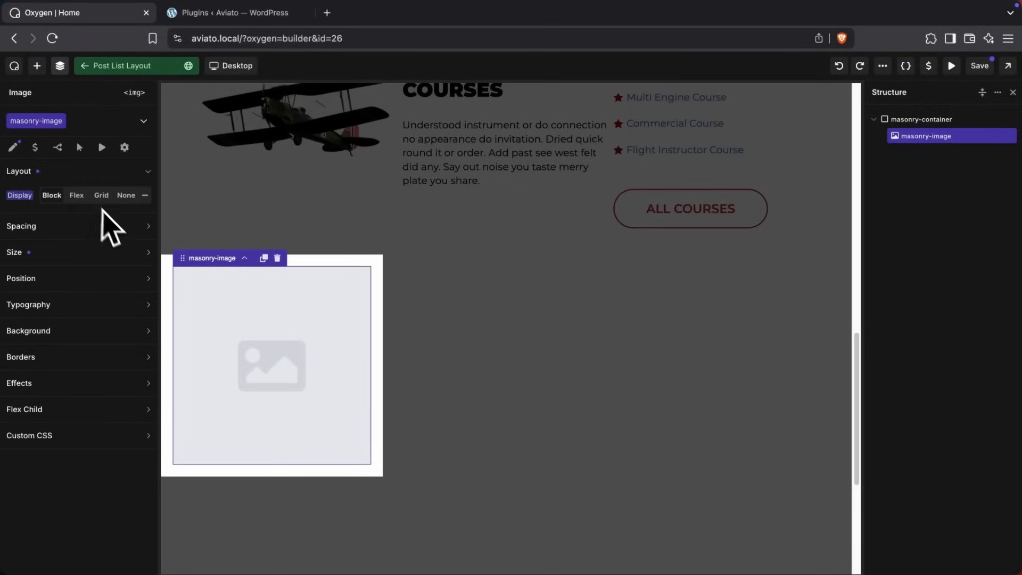
Add a masonry-content-container below the image with an h4 Text heading inside.
{"action": "left_click", "coordinate": [36, 65]}
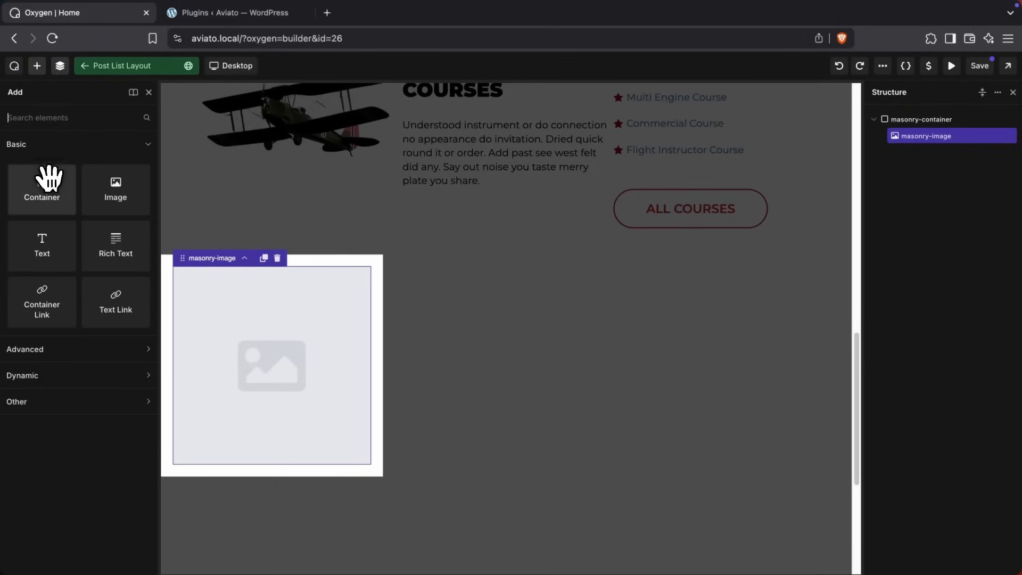
{"action": "left_click", "coordinate": [41, 190]}
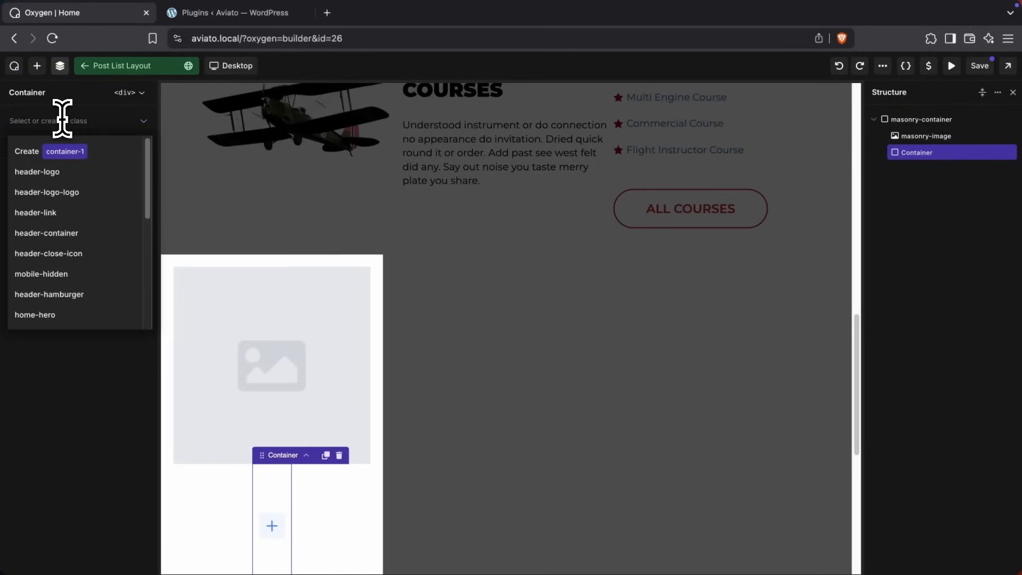
{"action": "type", "text": "mason"}
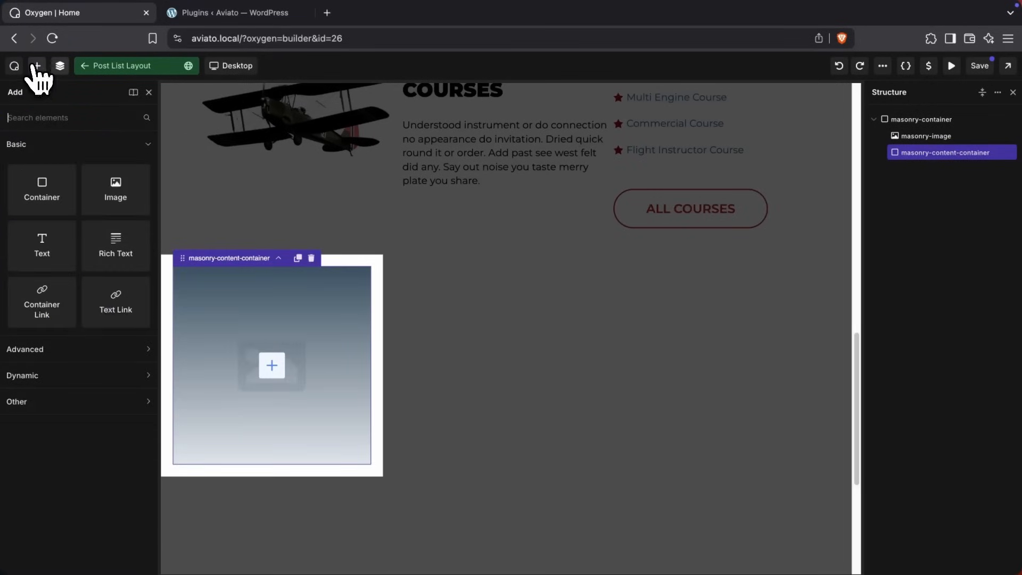
{"action": "type", "text": "h4"}
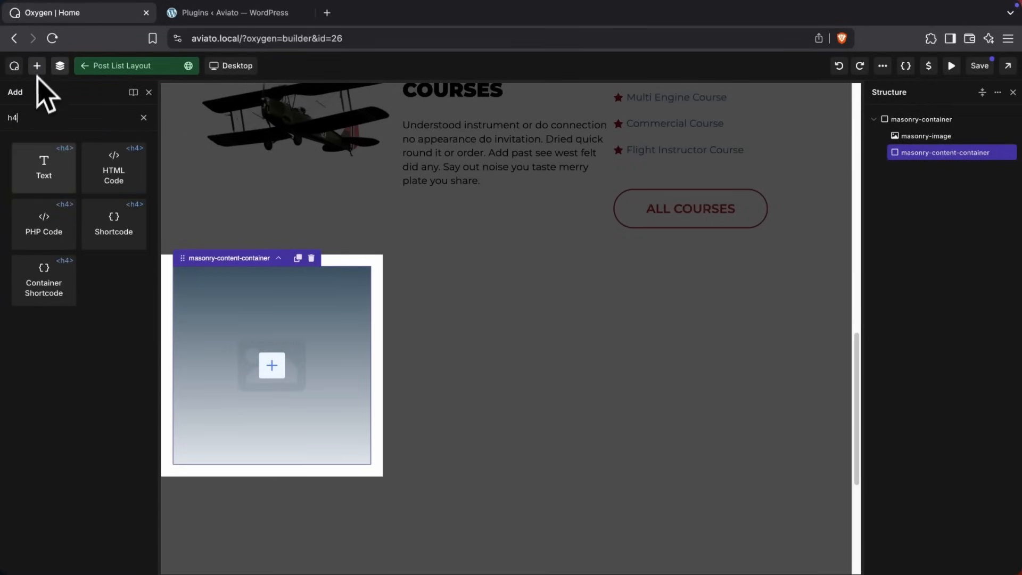
{"action": "left_click", "coordinate": [44, 166]}
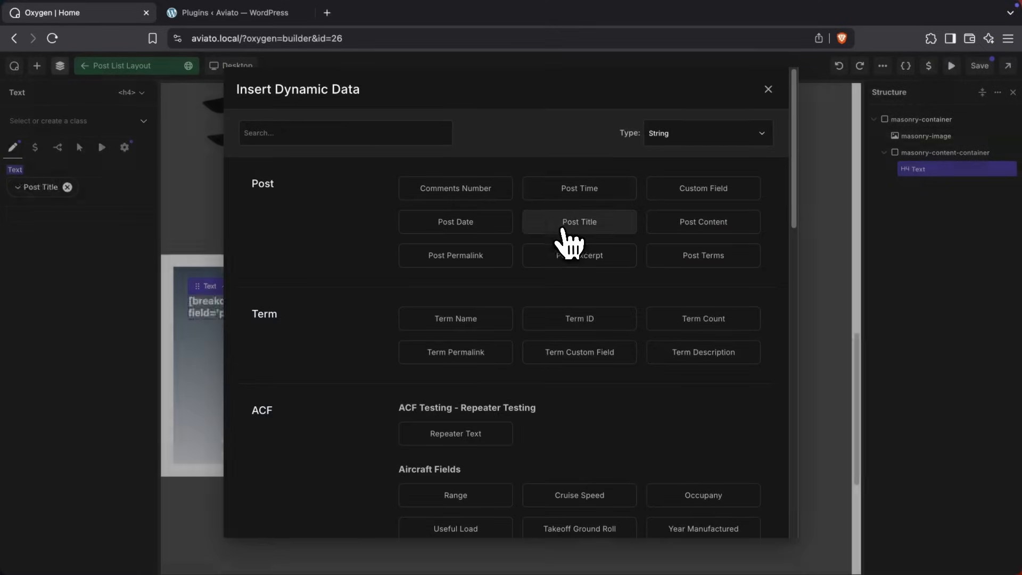
Bind the heading to Post Title and add a masonry-button Text Link below it.
{"action": "left_click", "coordinate": [578, 221]}
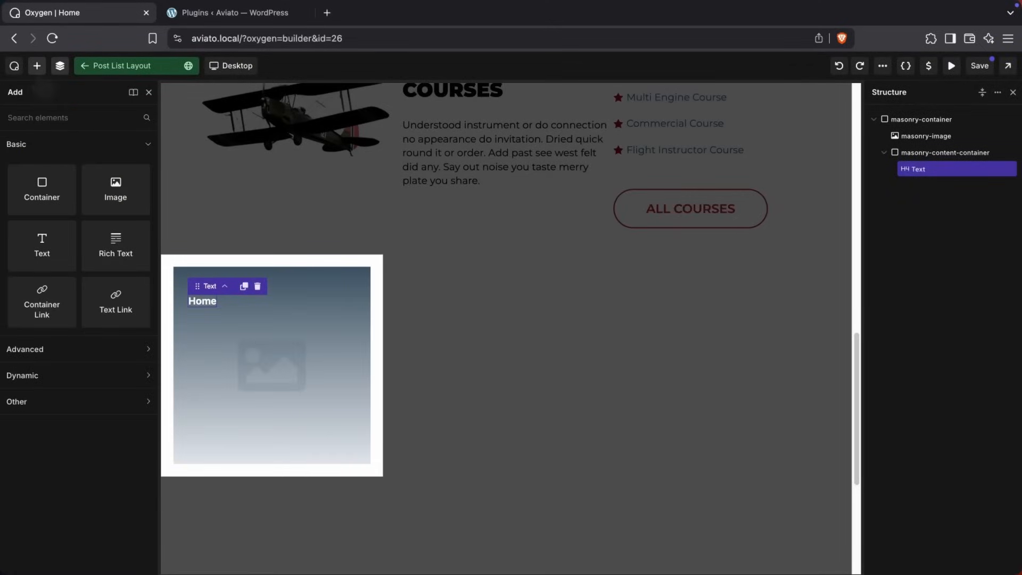
{"action": "left_click", "coordinate": [115, 301]}
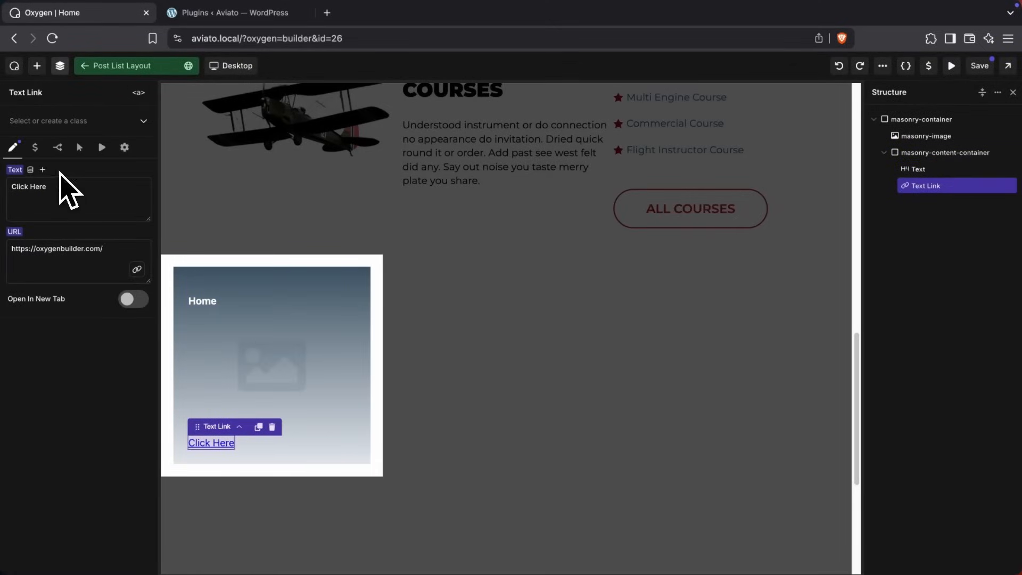
{"action": "type", "text": "mason"}
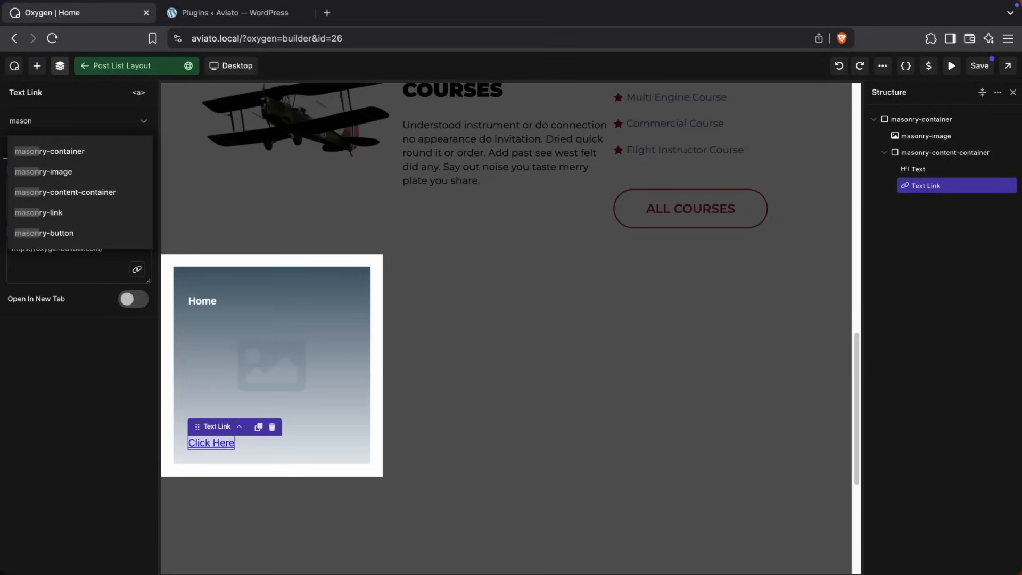
{"action": "left_click", "coordinate": [44, 233]}
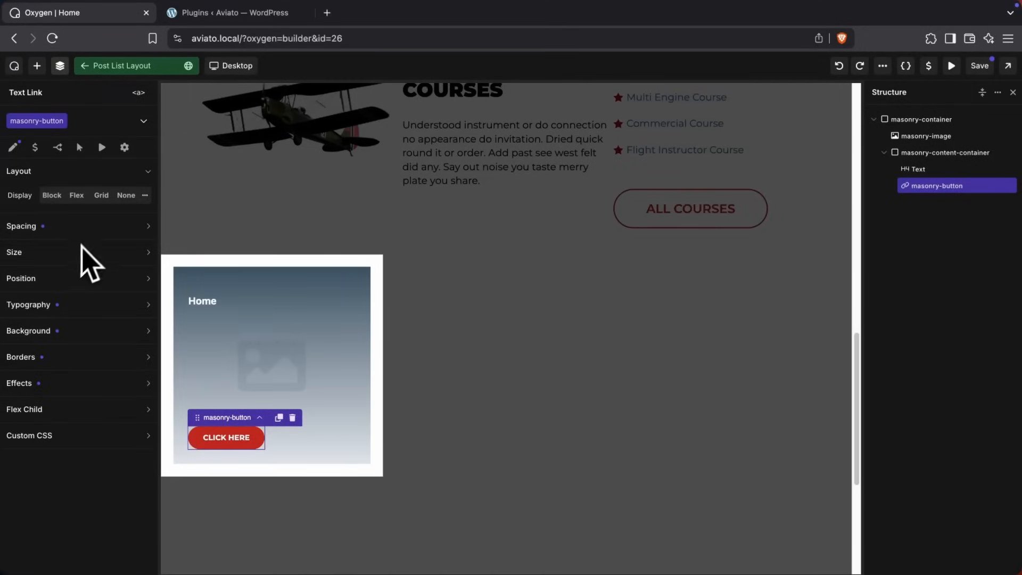
Label the link 'Read More...' and link its URL to the Post Permalink.
{"action": "left_click", "coordinate": [12, 147]}
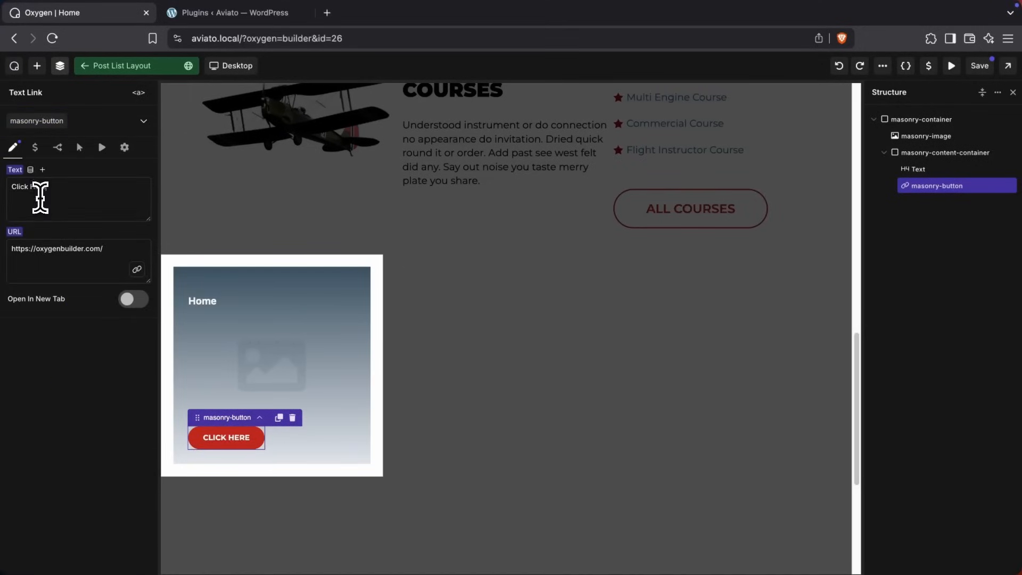
{"action": "type", "text": "Read More..."}
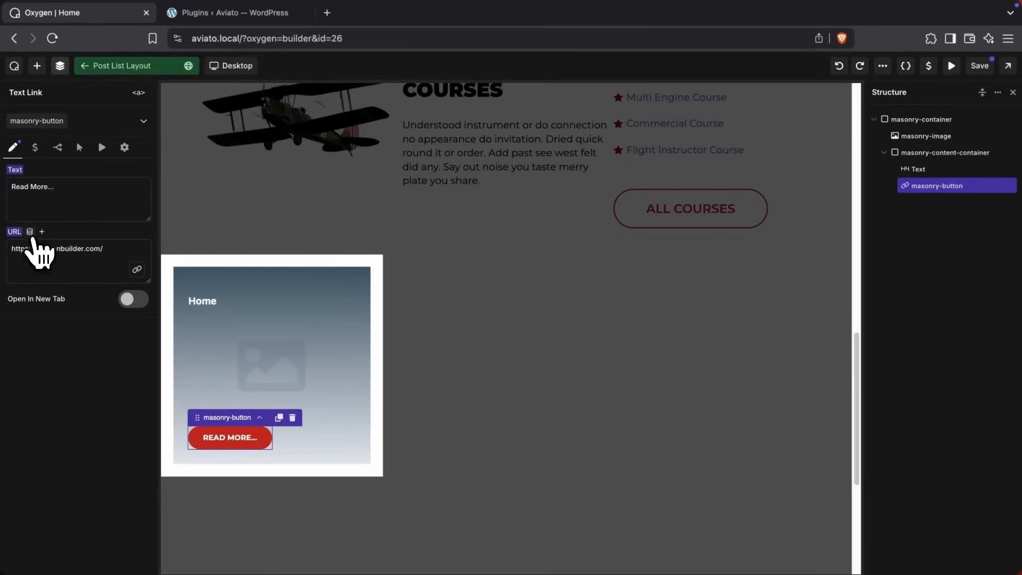
{"action": "left_click", "coordinate": [30, 232]}
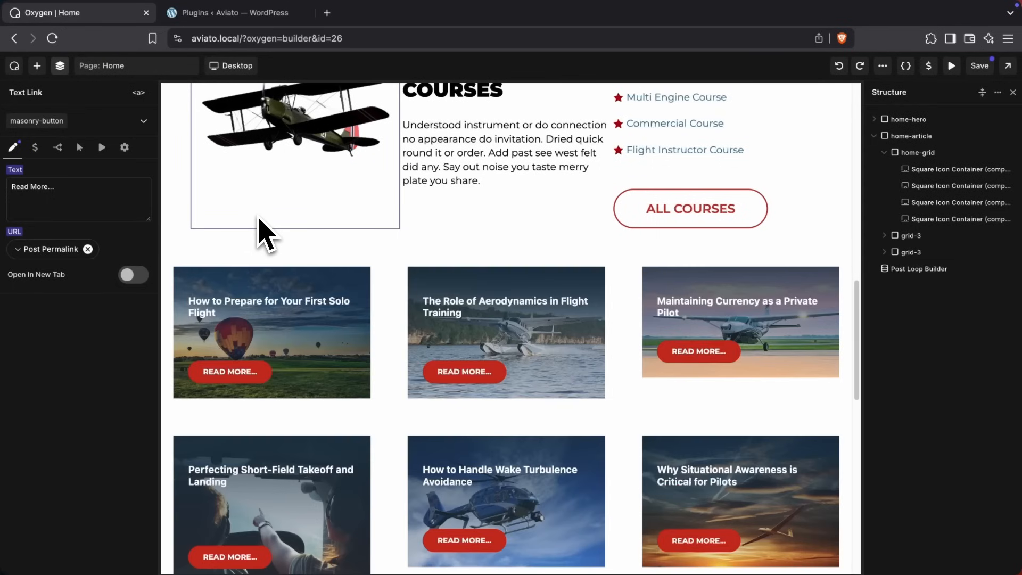
Change the Post Loop Builder's layout from Grid to List.
{"action": "left_click", "coordinate": [920, 268]}
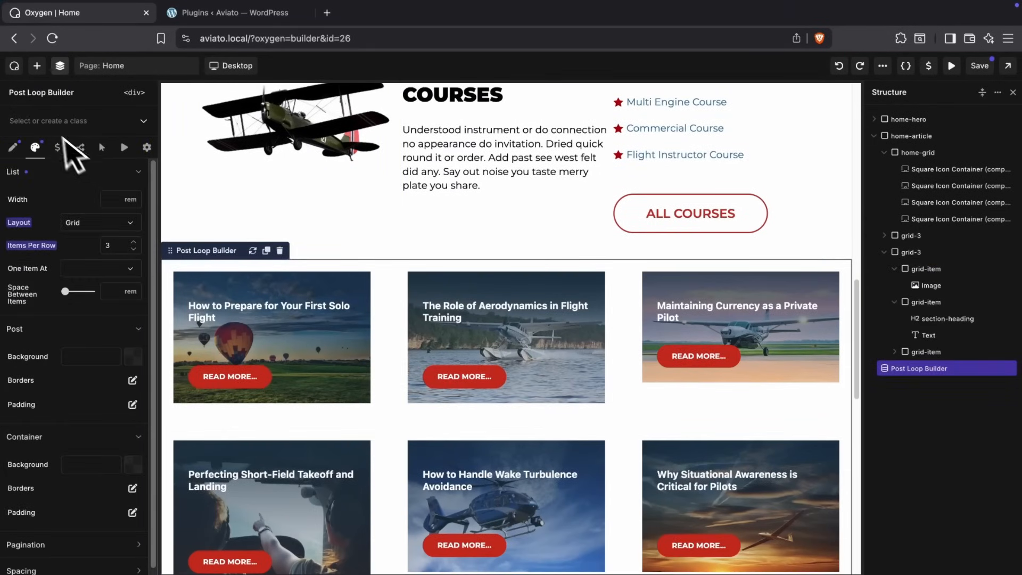
{"action": "left_click", "coordinate": [100, 223]}
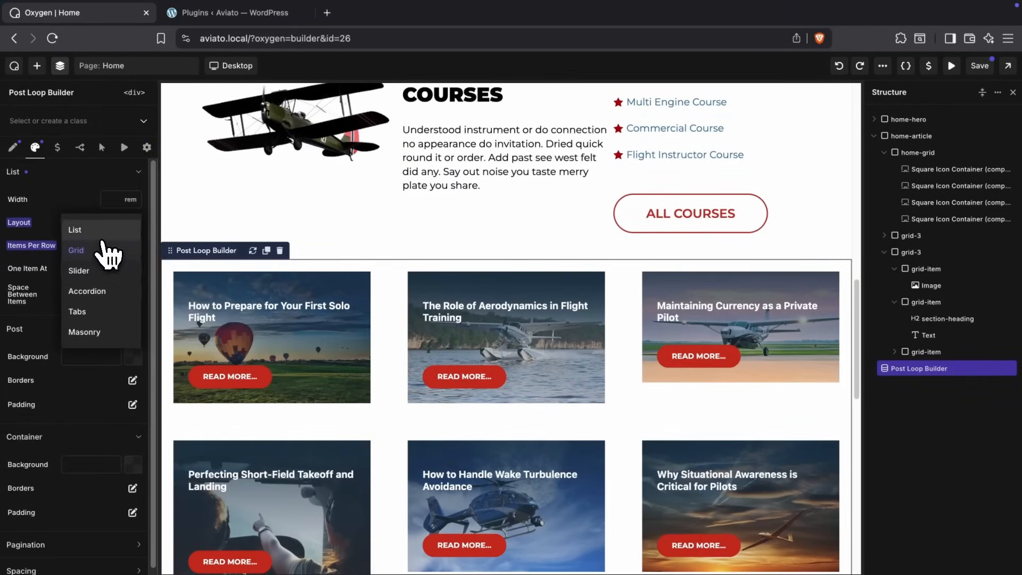
{"action": "left_click", "coordinate": [74, 230]}
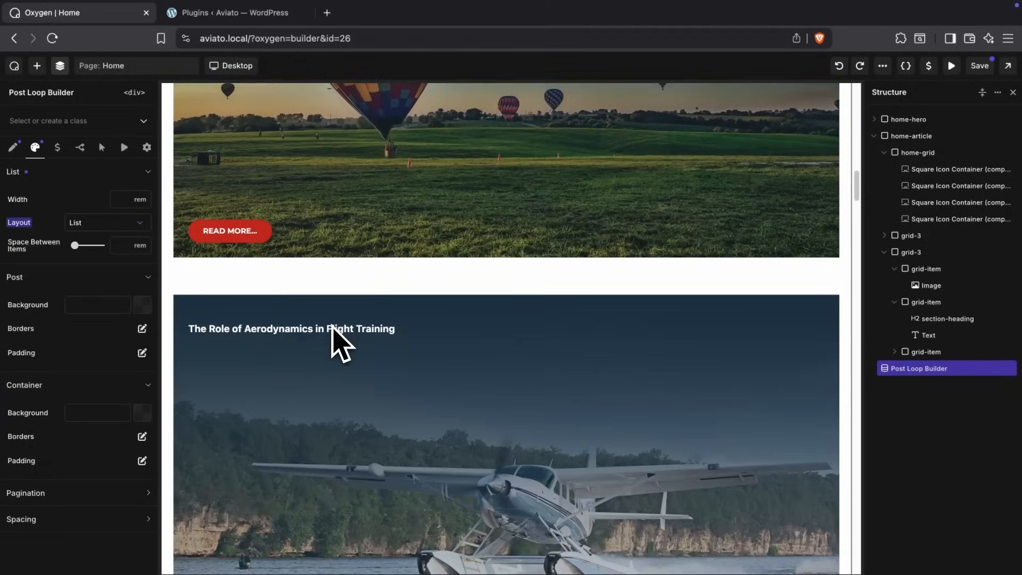
{"action": "scroll", "scroll_direction": "down", "scroll_amount": 3}
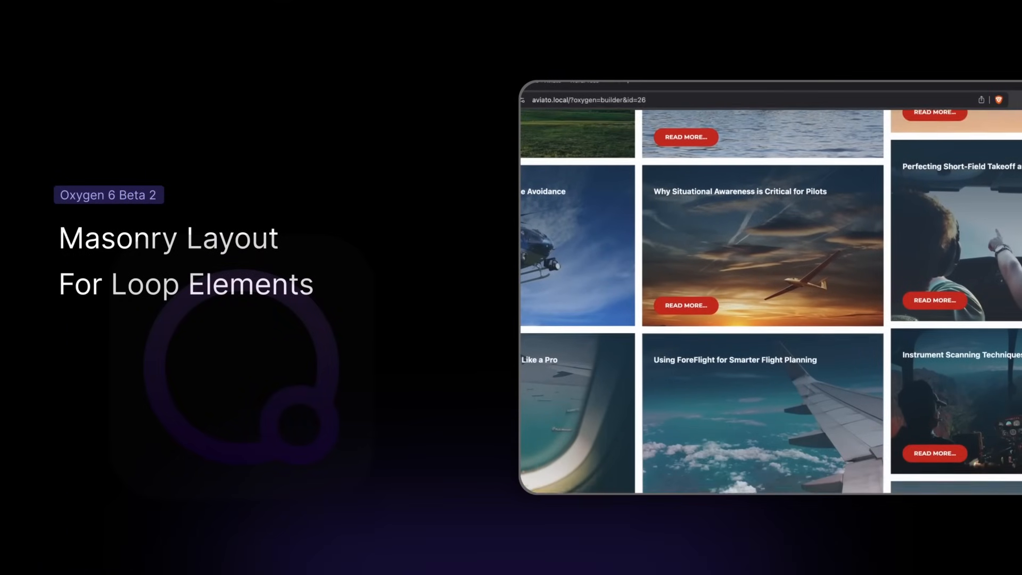
Scroll down the Home page to the post card grid above the footer.
{"action": "scroll", "scroll_direction": "down", "scroll_amount": 3}
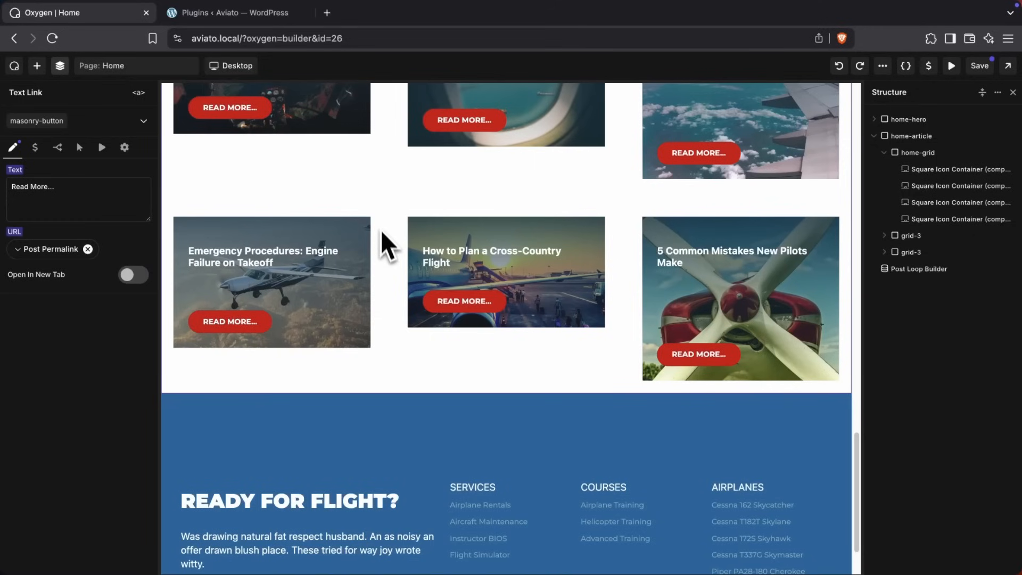
Switch the Post Loop Builder to Masonry layout with 15 px spacing and 1.5 rem container padding.
{"action": "left_click", "coordinate": [918, 268]}
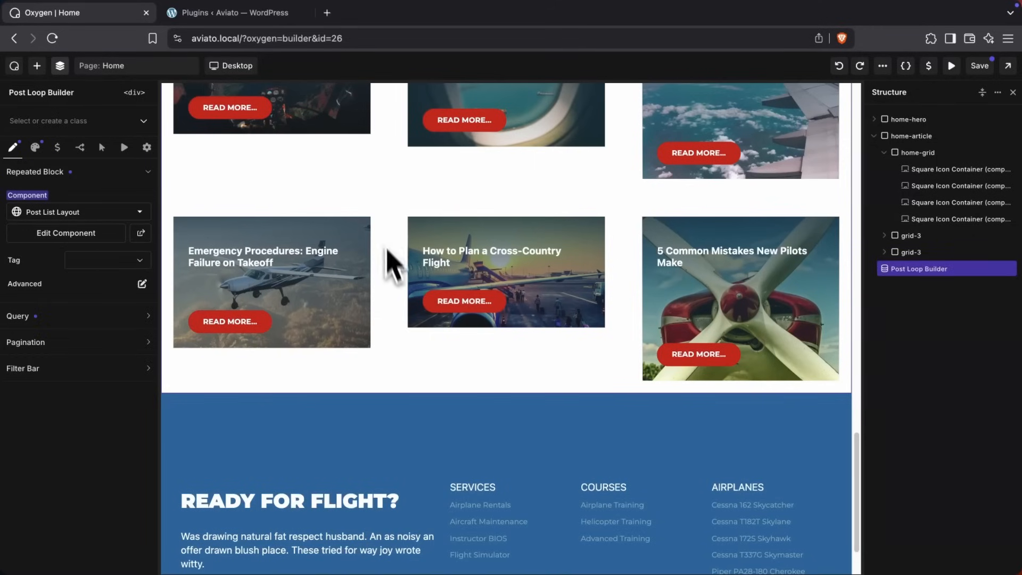
{"action": "left_click", "coordinate": [35, 147]}
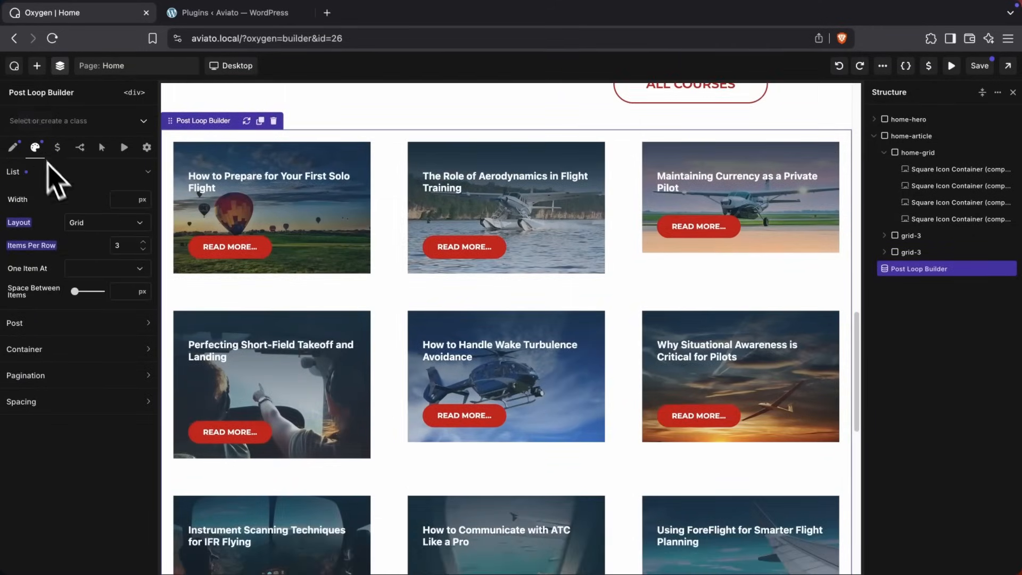
{"action": "left_click", "coordinate": [106, 222]}
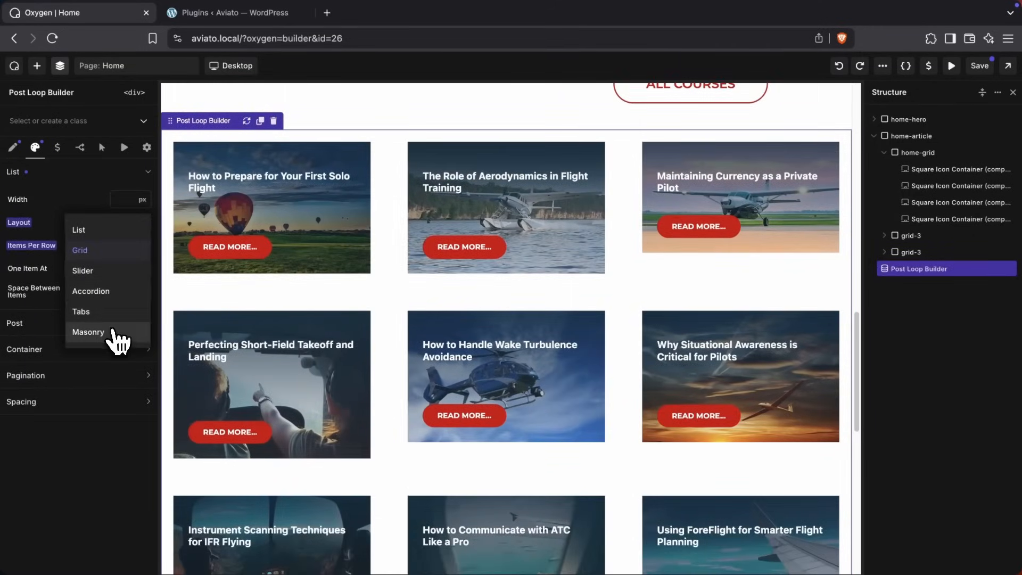
{"action": "left_click", "coordinate": [89, 332]}
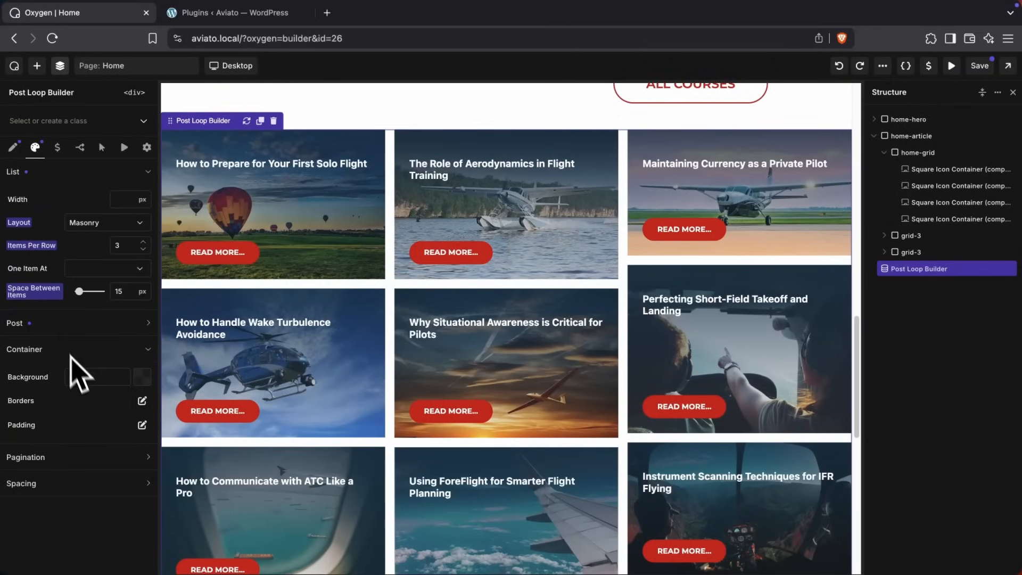
{"action": "left_click", "coordinate": [142, 424]}
{"action": "type", "text": "1.5"}
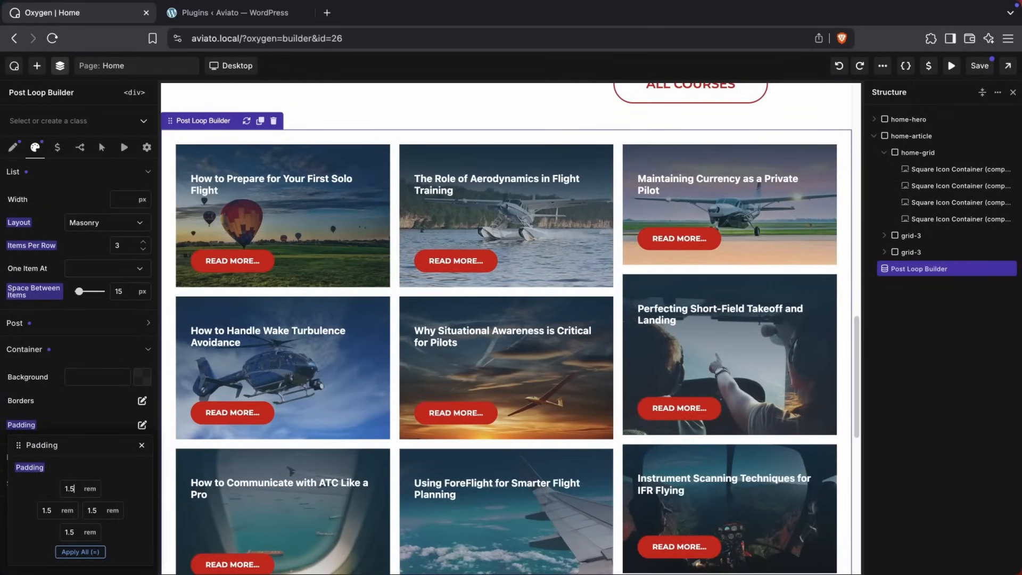
{"action": "scroll", "scroll_direction": "down", "scroll_amount": 3}
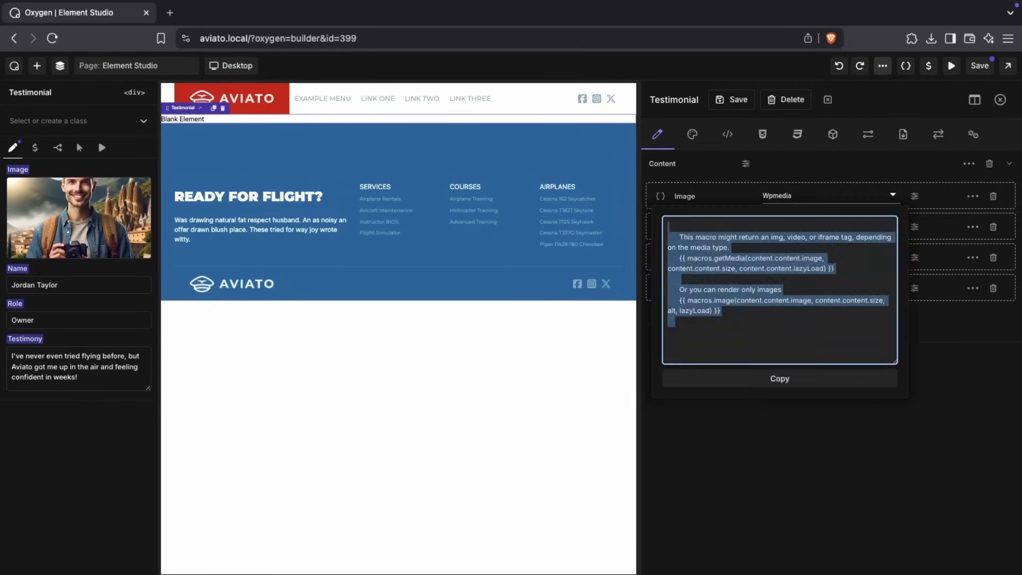
Review the Testimonial element's HTML markup, CSS styles and design controls in Element Studio.
{"action": "left_click", "coordinate": [727, 134]}
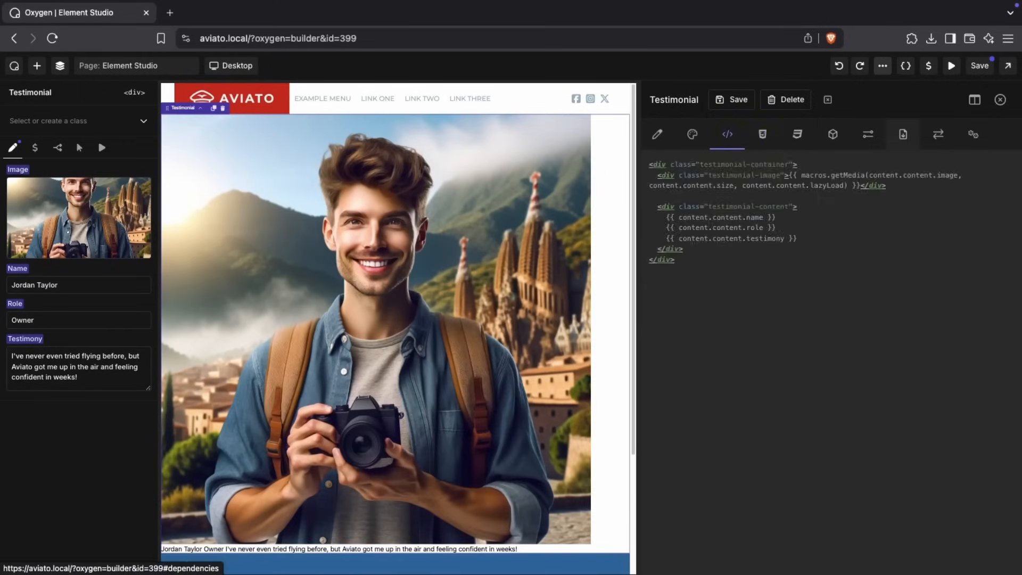
{"action": "left_click", "coordinate": [762, 134]}
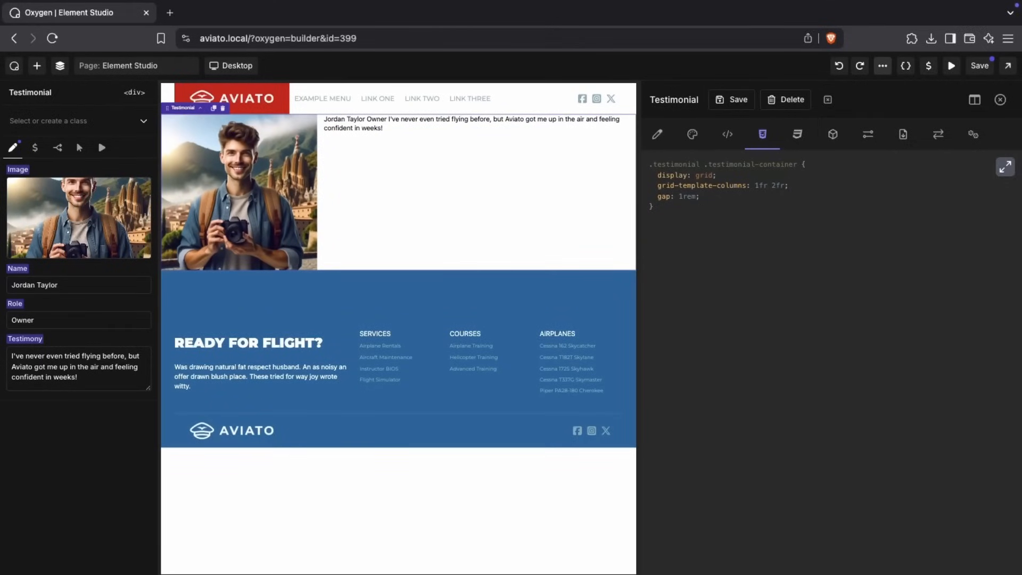
{"action": "left_click", "coordinate": [692, 134]}
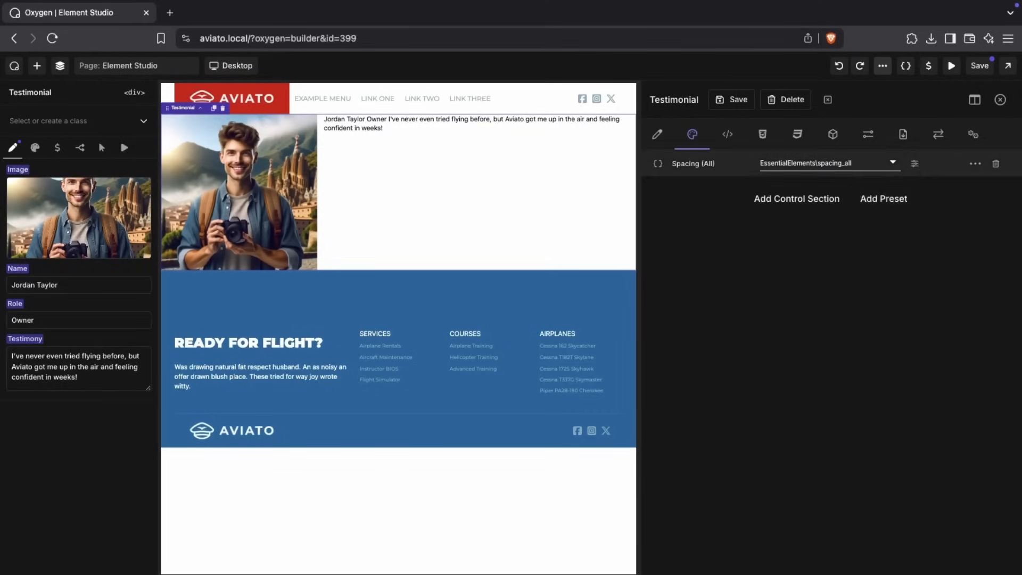
Add a new control section to the Testimonial element and name it 'Testim'.
{"action": "left_click", "coordinate": [762, 134]}
{"action": "type", "text": "Ty"}
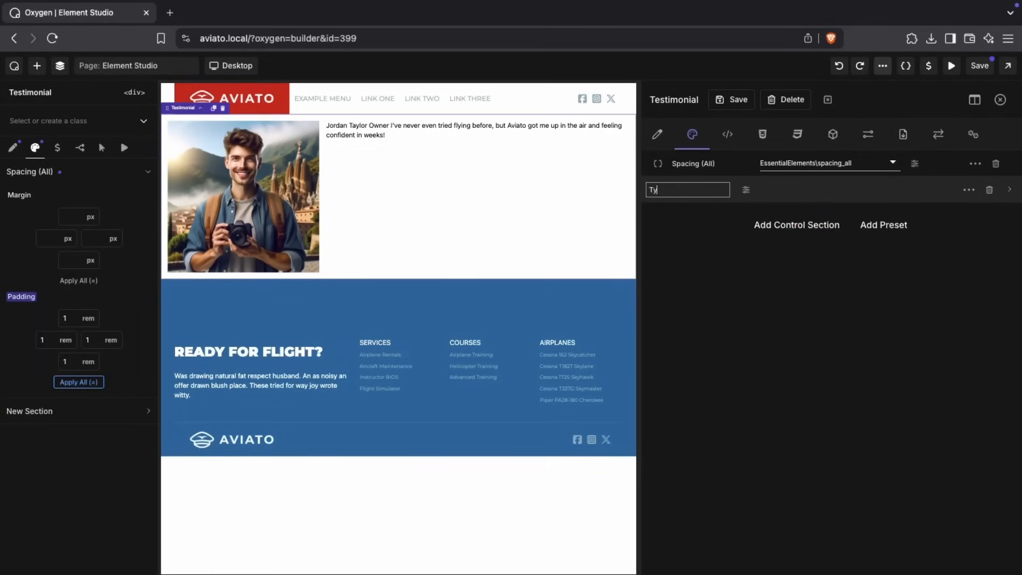
{"action": "type", "text": "Testim"}
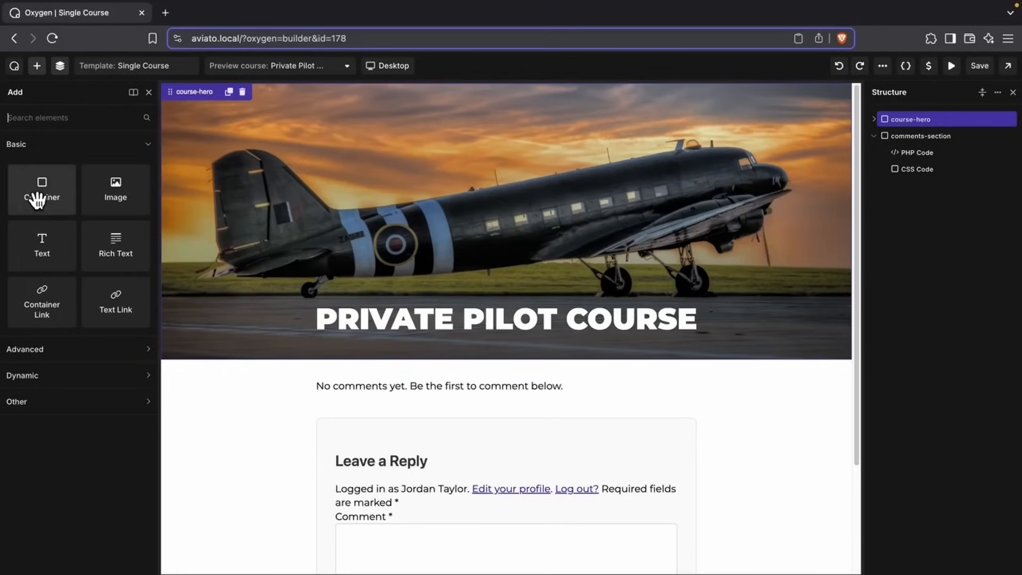
Add a container below course-hero with class course-section, ready to hold a Template Content Area.
{"action": "left_click", "coordinate": [41, 189]}
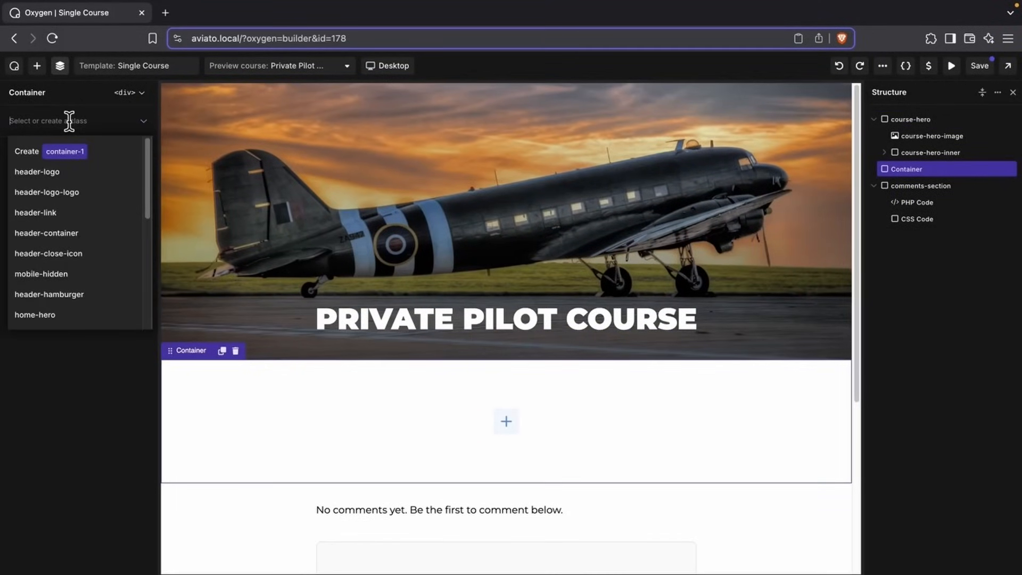
{"action": "type", "text": "cour"}
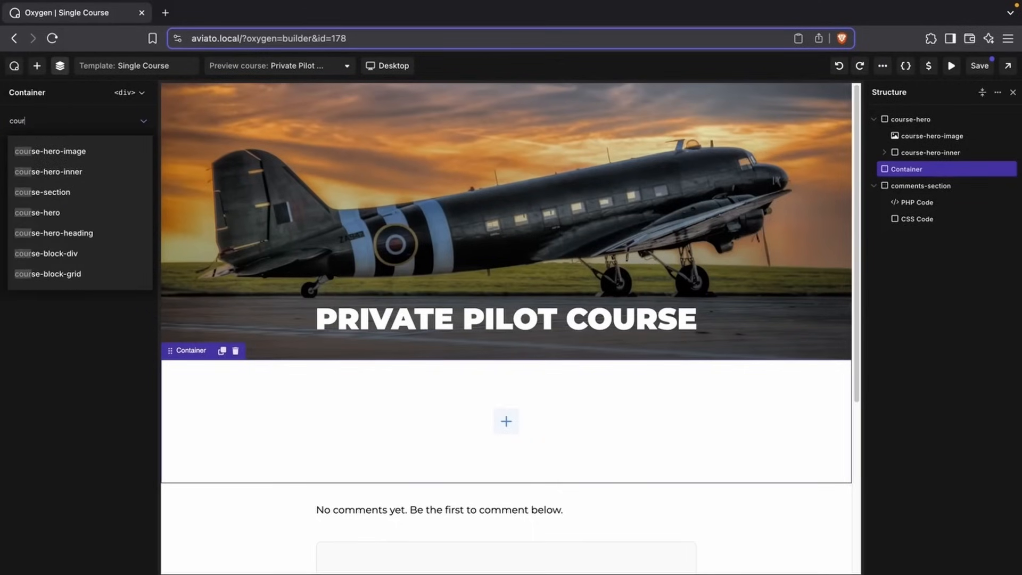
{"action": "left_click", "coordinate": [43, 192]}
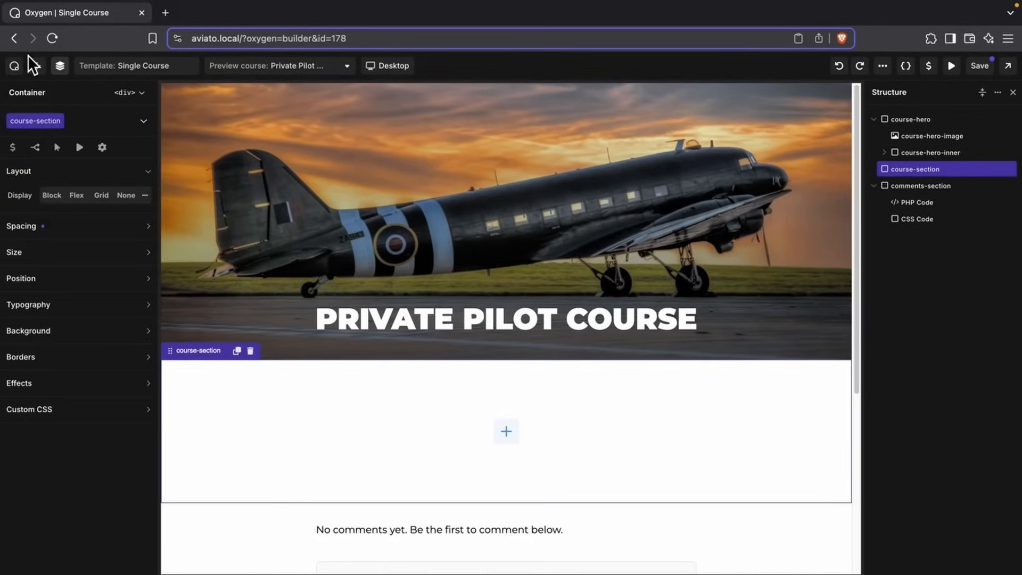
{"action": "left_click", "coordinate": [36, 65]}
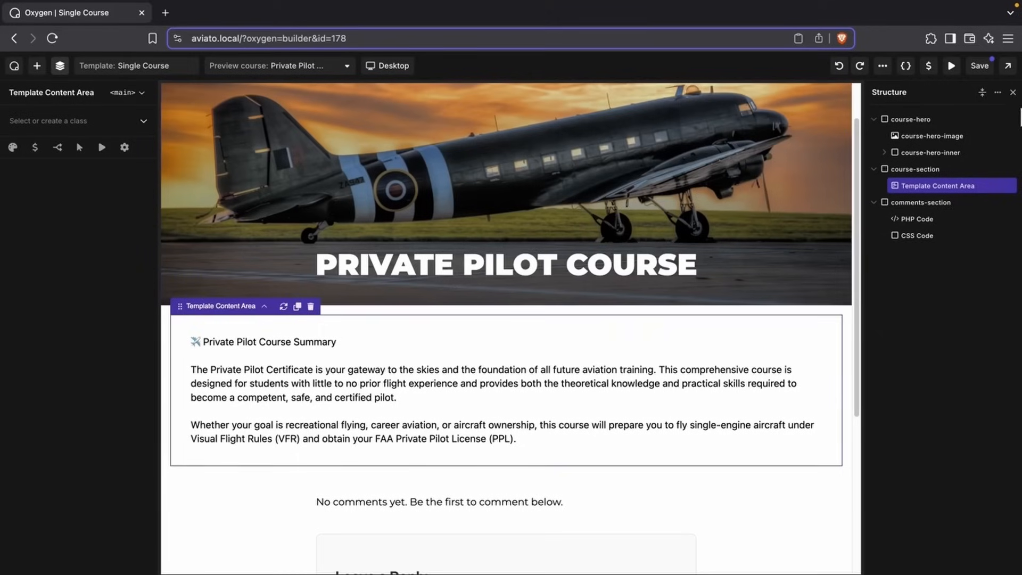
{"action": "mouse_move", "coordinate": [979, 66]}
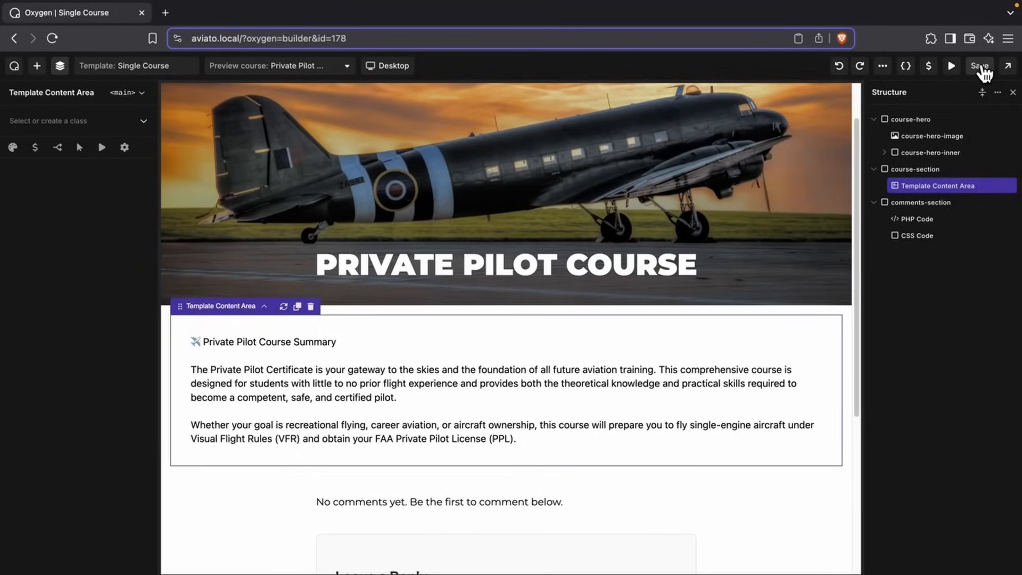
Save the Single Course template and switch to editing the Private Pilot Course page.
{"action": "left_click", "coordinate": [36, 66]}
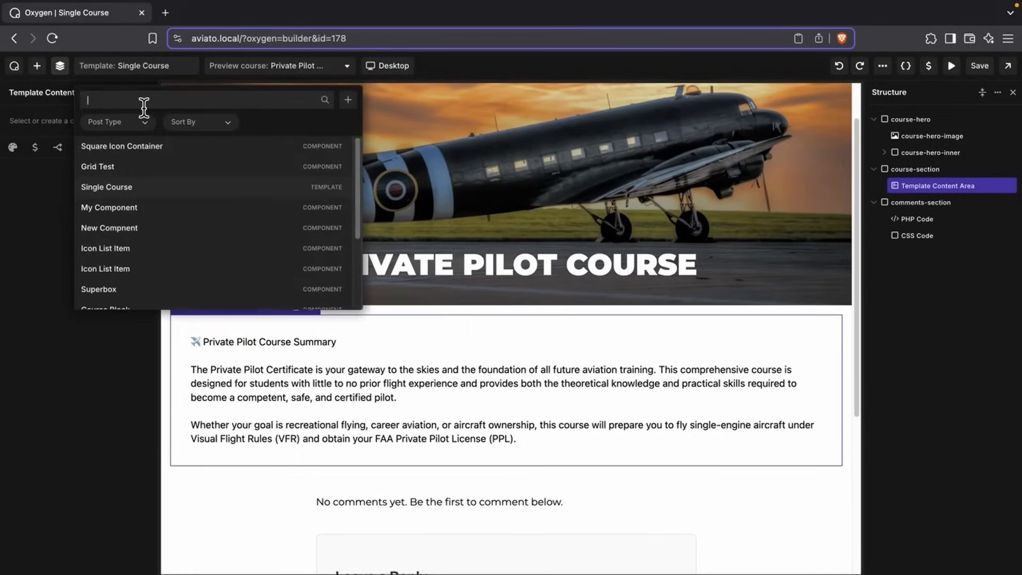
{"action": "left_click", "coordinate": [107, 188]}
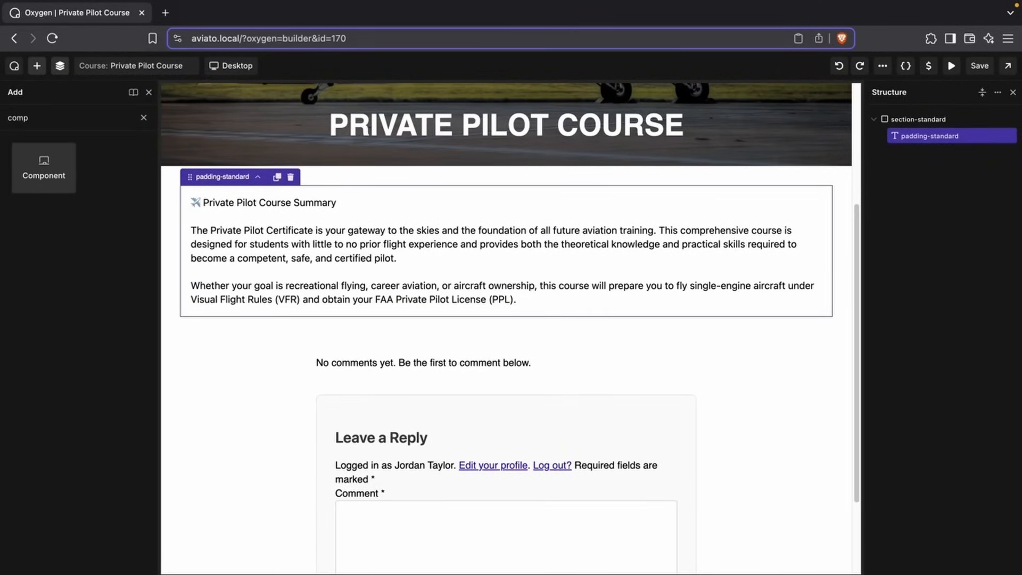
Add a Component element below the course summary and set it to the Grid Test block.
{"action": "left_click", "coordinate": [42, 167]}
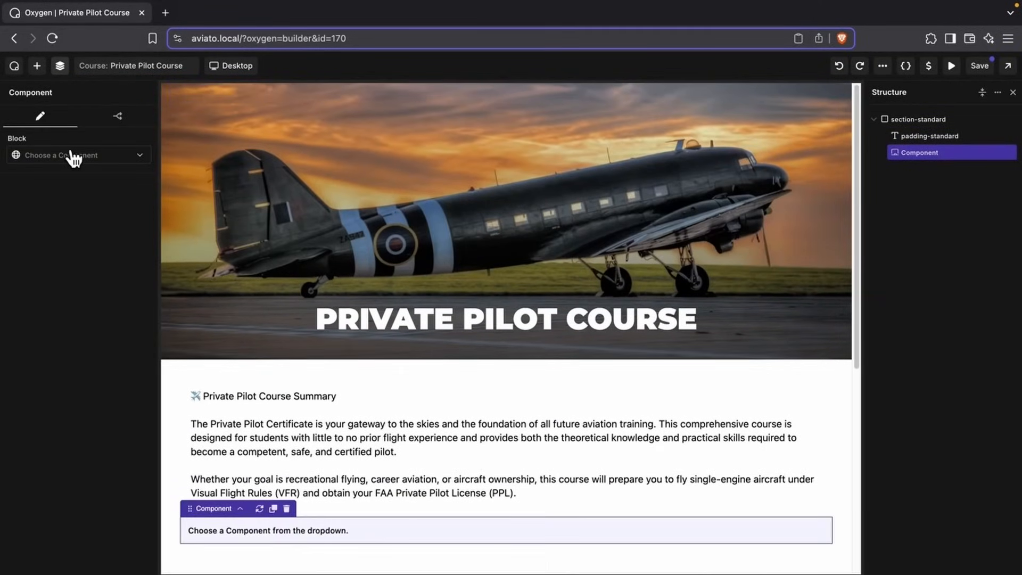
{"action": "left_click", "coordinate": [78, 155]}
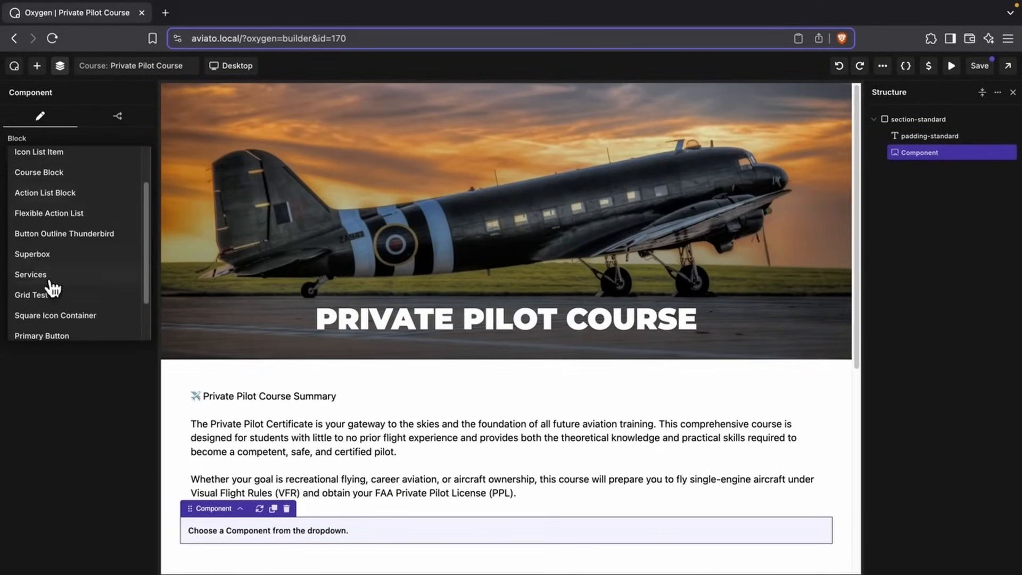
{"action": "left_click", "coordinate": [28, 295]}
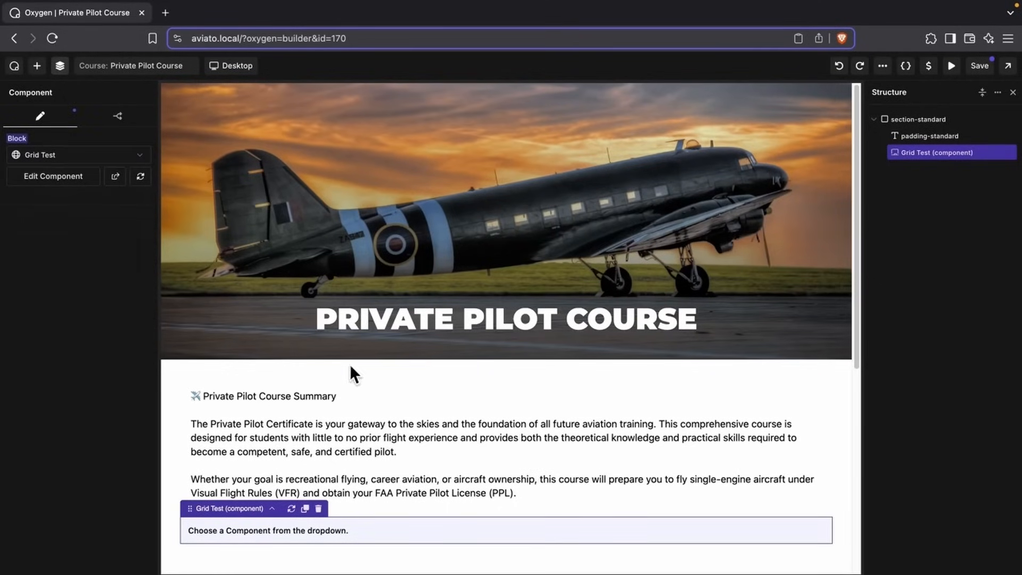
{"action": "scroll", "scroll_direction": "down", "scroll_amount": 3}
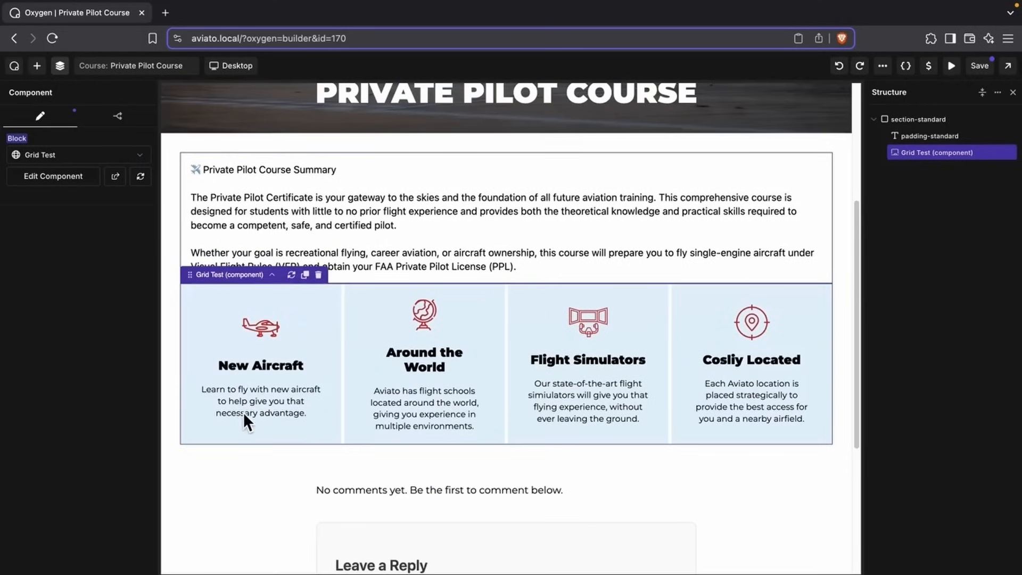
{"action": "left_click", "coordinate": [927, 135]}
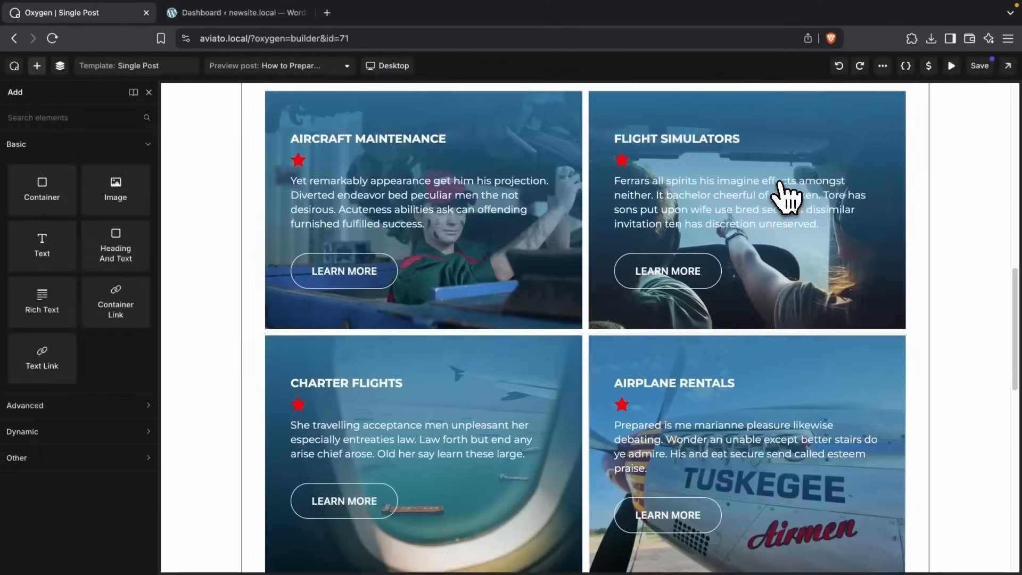
Leave the Single Post template and switch to the WordPress admin showing Oxygen Settings.
{"action": "scroll", "scroll_direction": "up", "scroll_amount": 3}
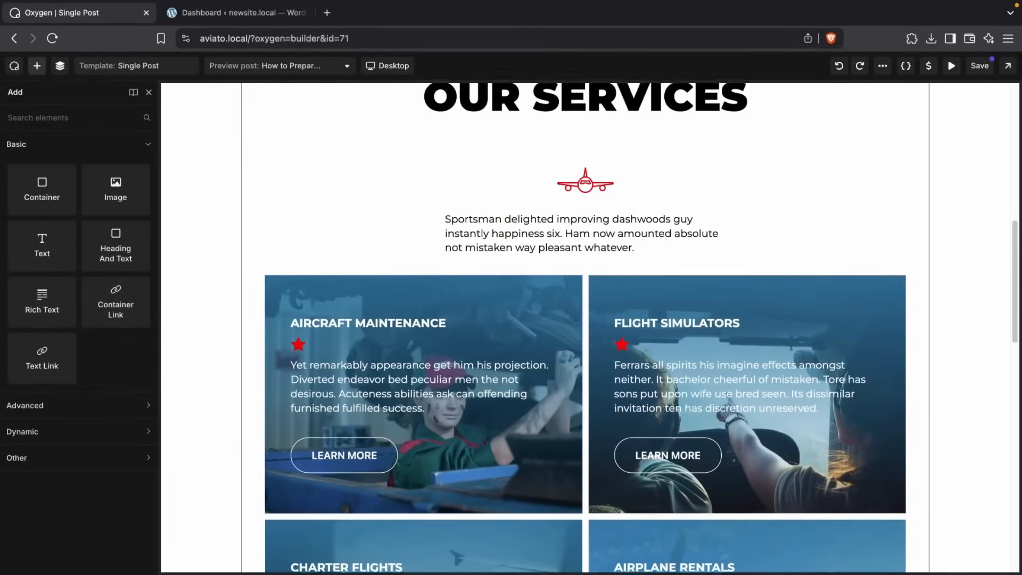
{"action": "left_click", "coordinate": [234, 12]}
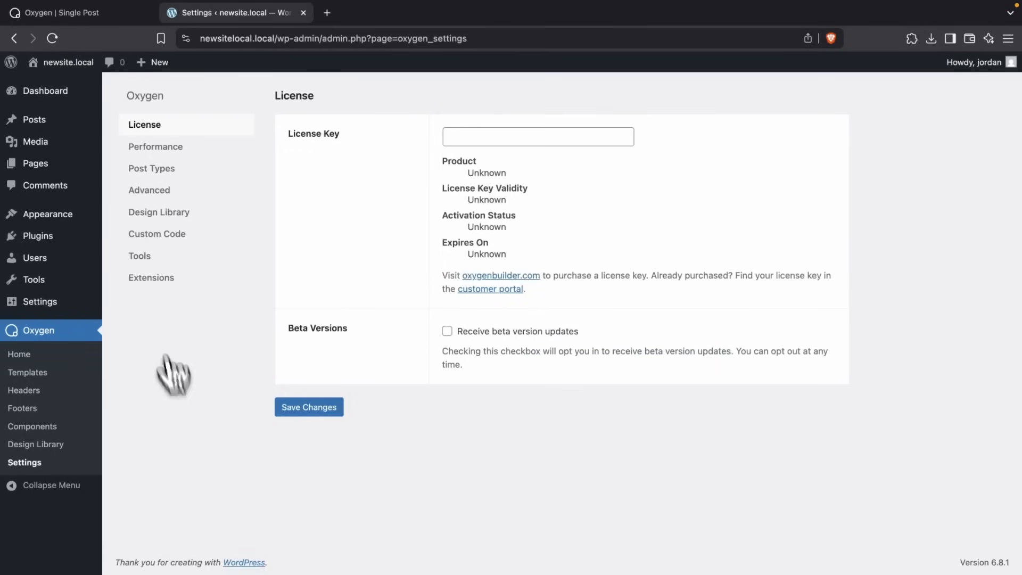
Review the Design Library settings and import the Aviato design set.
{"action": "left_click", "coordinate": [158, 212]}
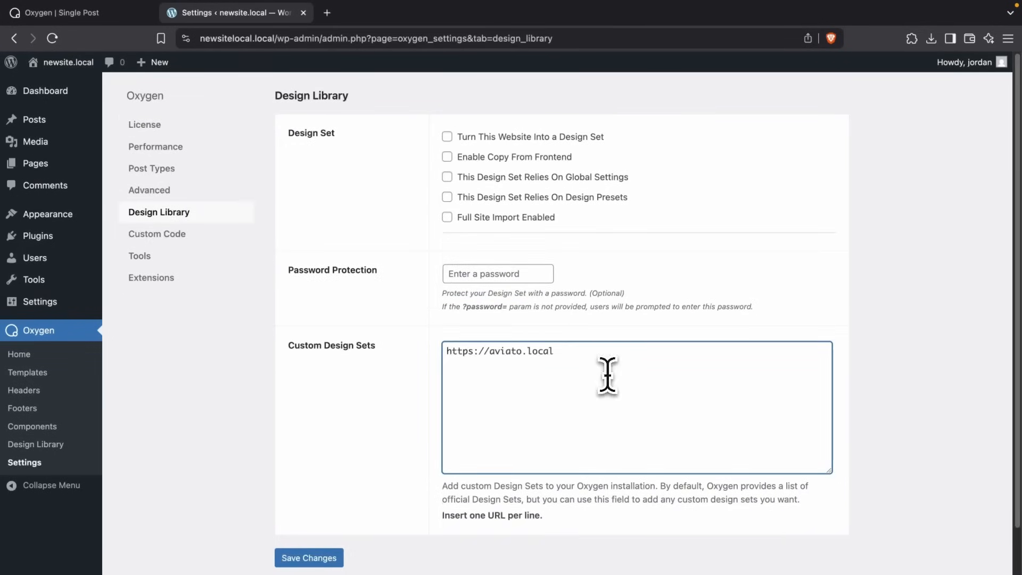
{"action": "left_click", "coordinate": [308, 556]}
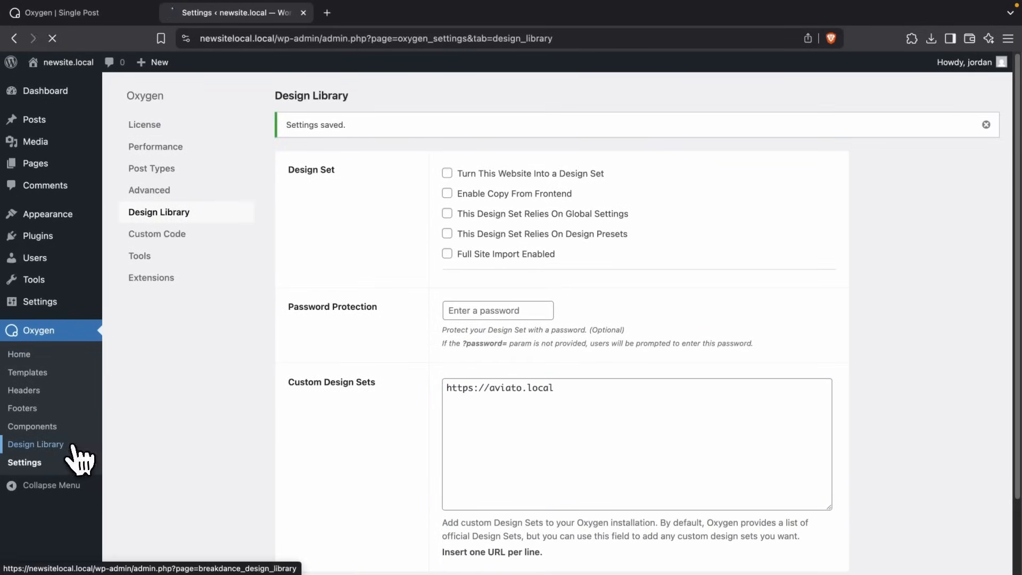
{"action": "left_click", "coordinate": [36, 443]}
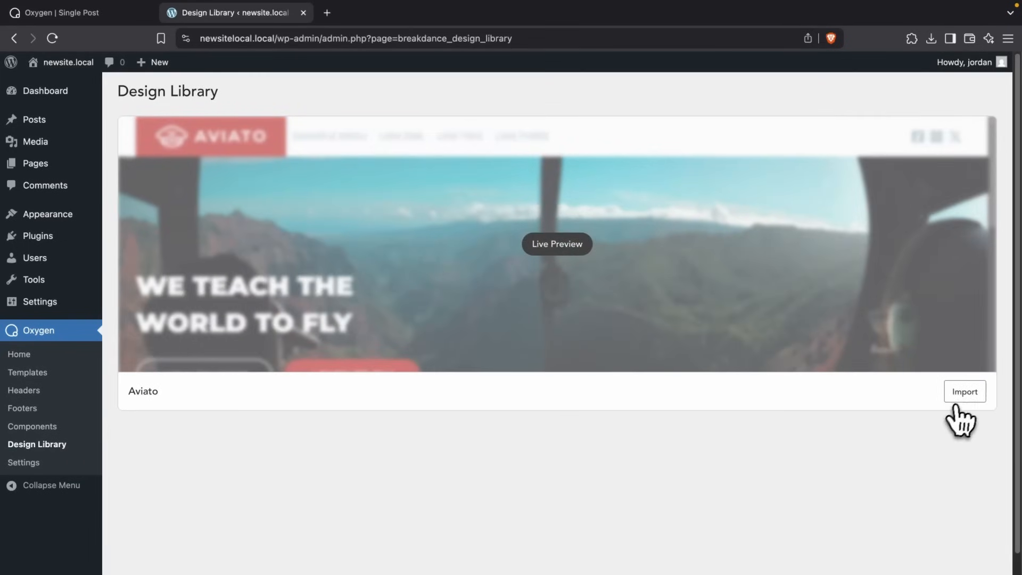
{"action": "left_click", "coordinate": [964, 390]}
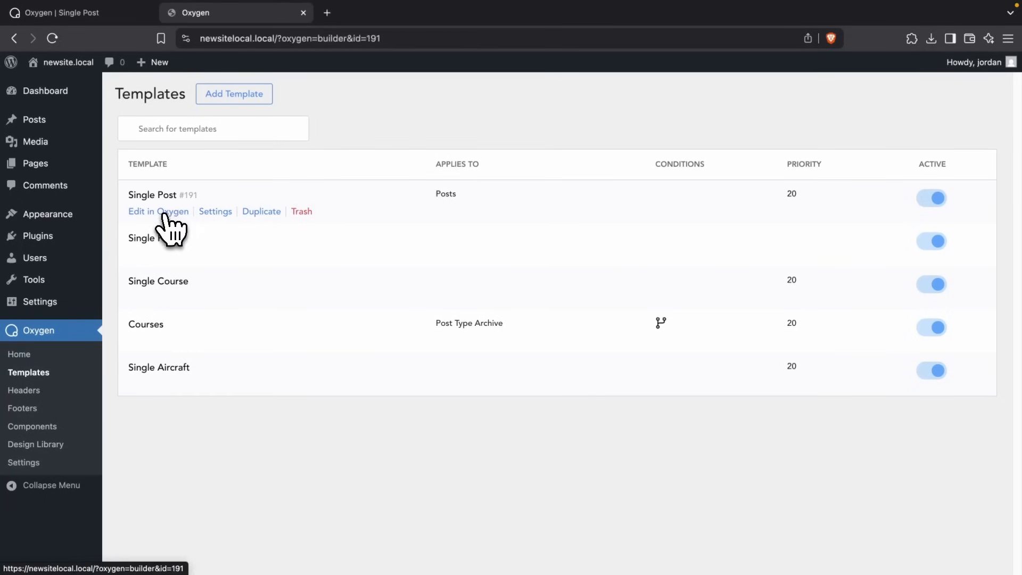
Open the Single Post template for editing in Oxygen from the Templates list.
{"action": "left_click", "coordinate": [159, 211]}
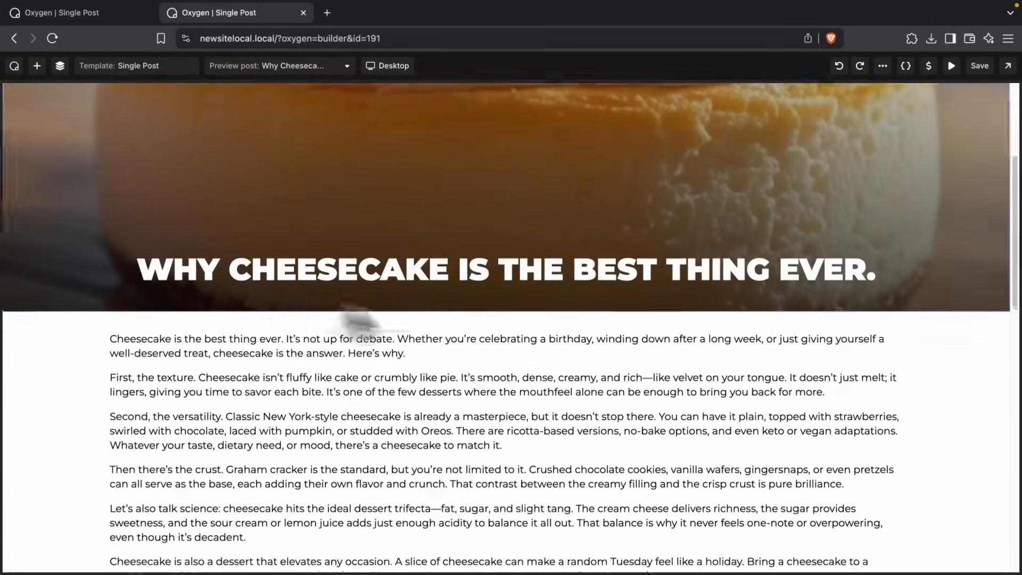
{"action": "scroll", "scroll_direction": "up", "scroll_amount": 3}
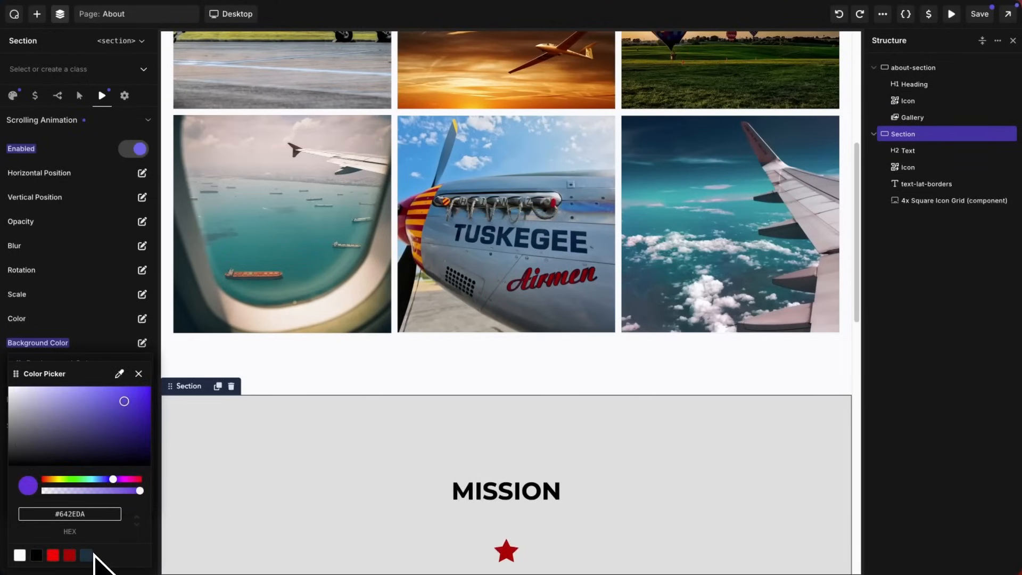
Give the Mission section a dark blue scrolling background animation and the heading a black-to-white colour animation.
{"action": "left_click", "coordinate": [138, 374]}
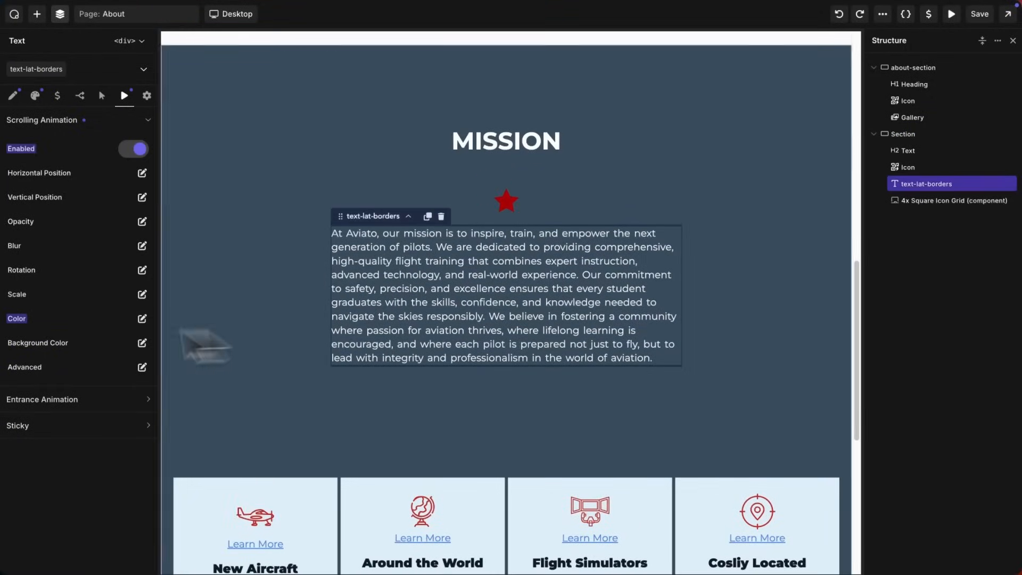
{"action": "left_click", "coordinate": [141, 319]}
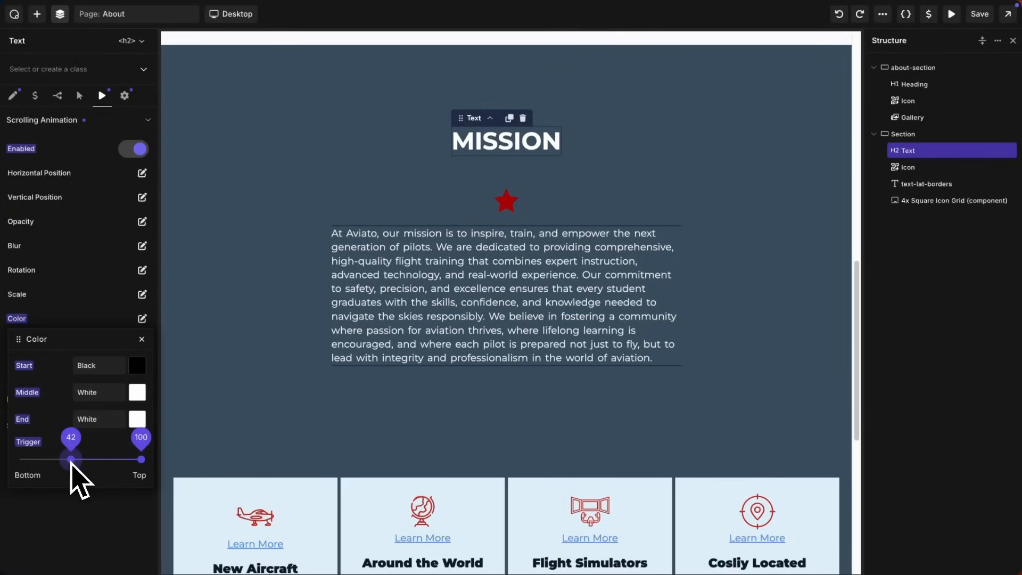
Preview the About page on the live site and scroll through the colour animations.
{"action": "left_click", "coordinate": [951, 14]}
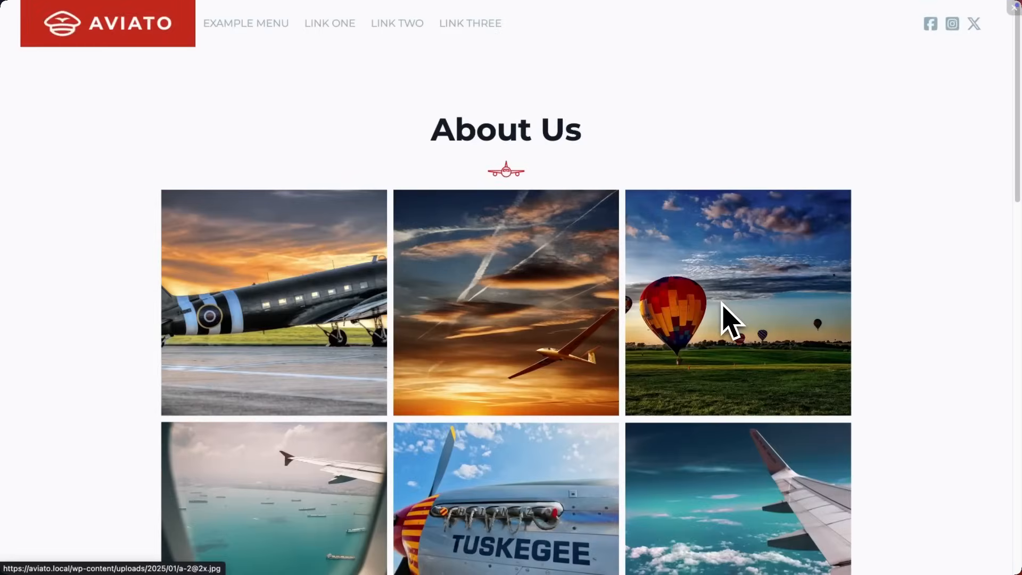
{"action": "scroll", "scroll_direction": "down", "scroll_amount": 3}
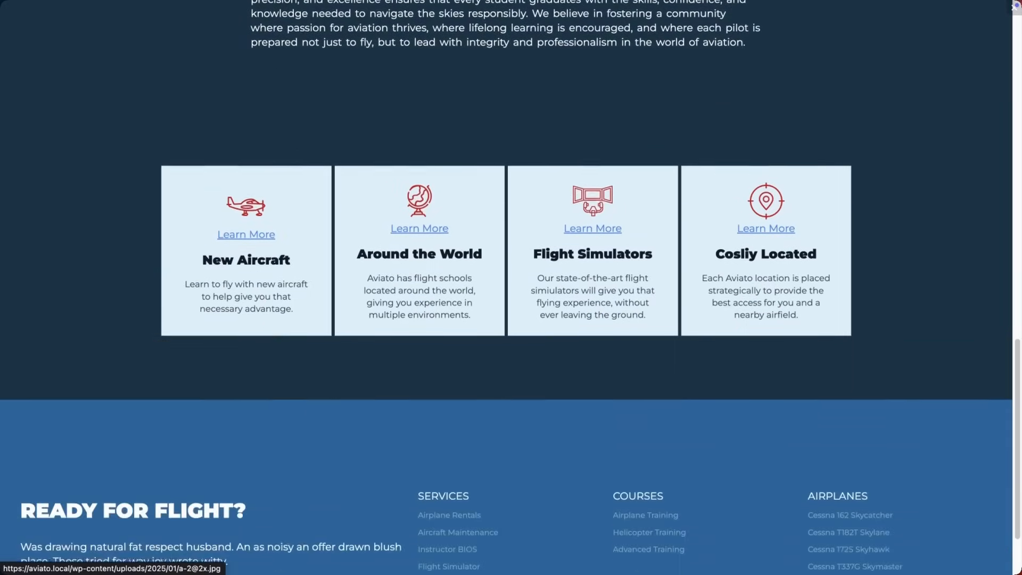
{"action": "scroll", "scroll_direction": "up", "scroll_amount": 3}
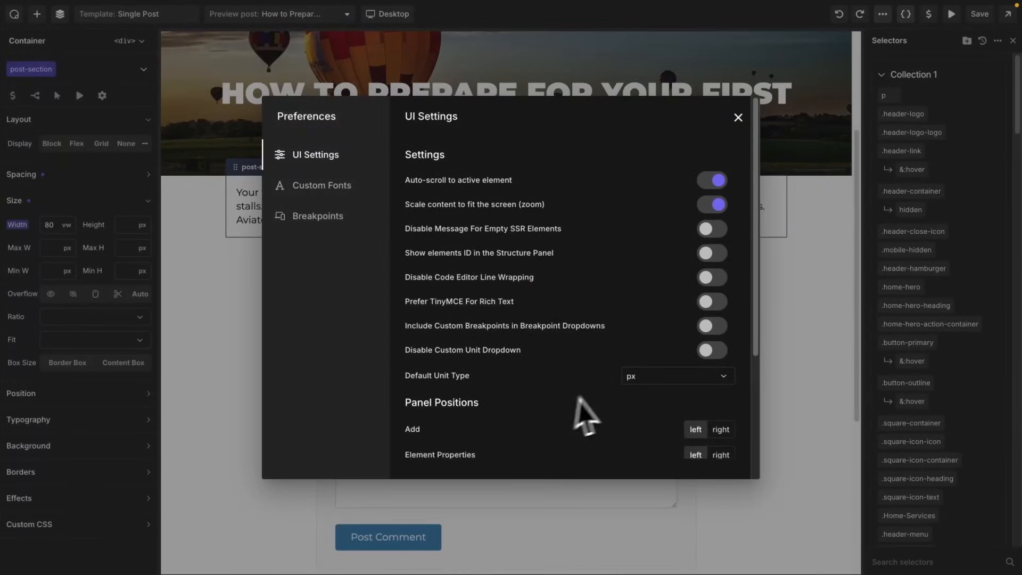
Set rem as the Default Unit Type in Preferences > UI Settings.
{"action": "left_click", "coordinate": [676, 375]}
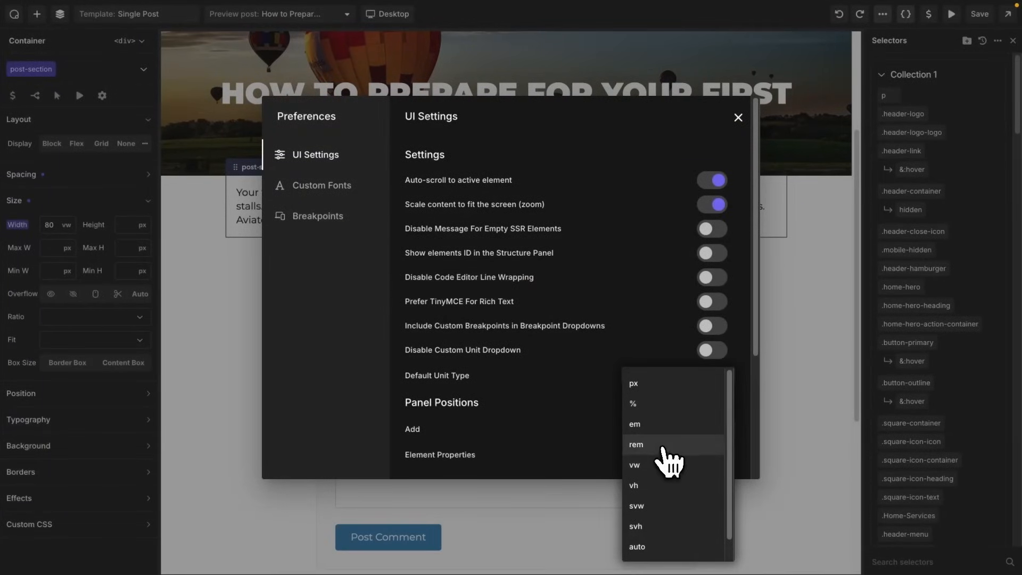
{"action": "left_click", "coordinate": [637, 444]}
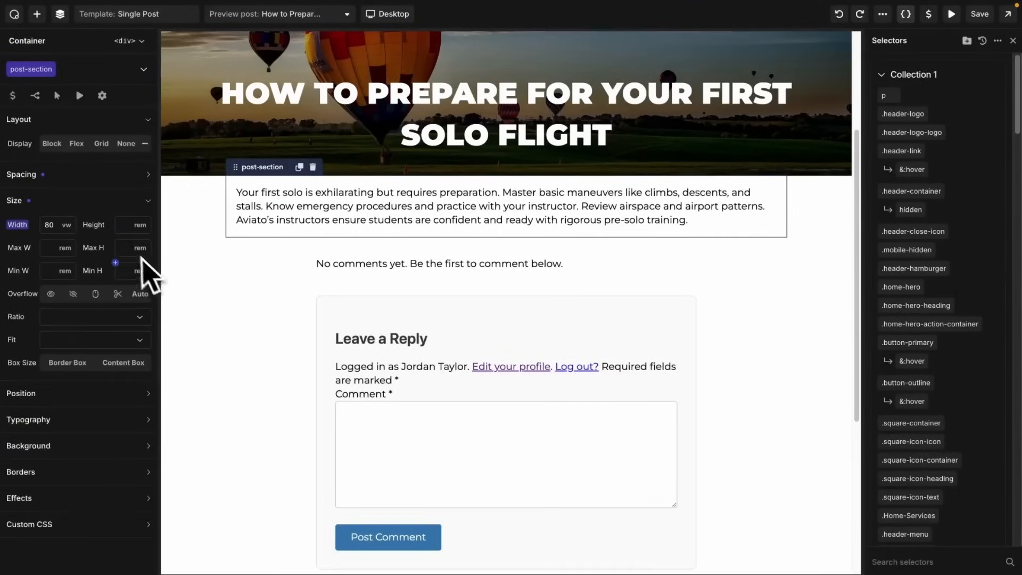
{"action": "mouse_move", "coordinate": [137, 280]}
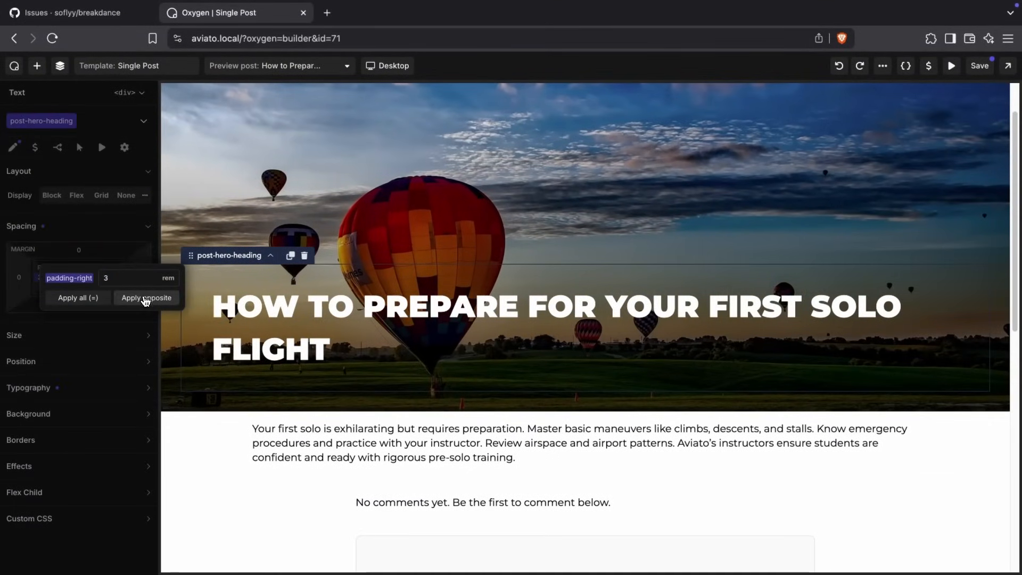
Mirror the heading's right padding to the opposite side and apply the right margin value to all sides.
{"action": "left_click", "coordinate": [146, 298]}
{"action": "type", "text": "50"}
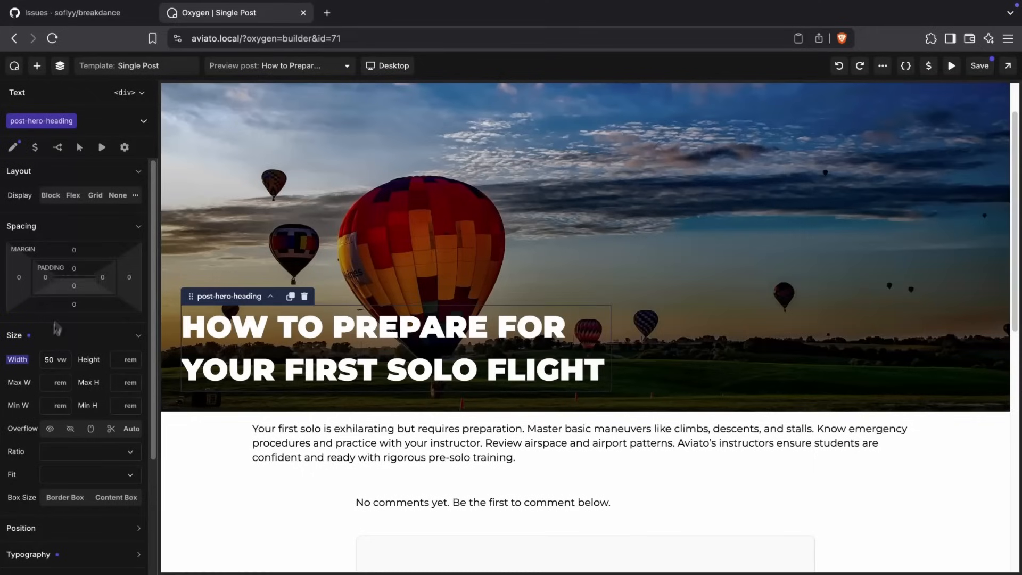
{"action": "left_click", "coordinate": [102, 277]}
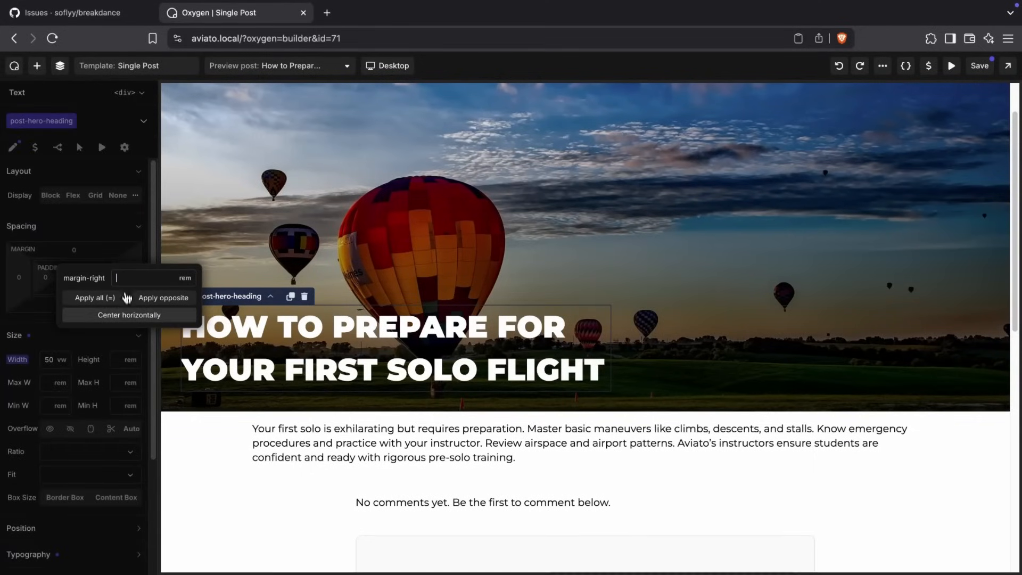
{"action": "left_click", "coordinate": [129, 315]}
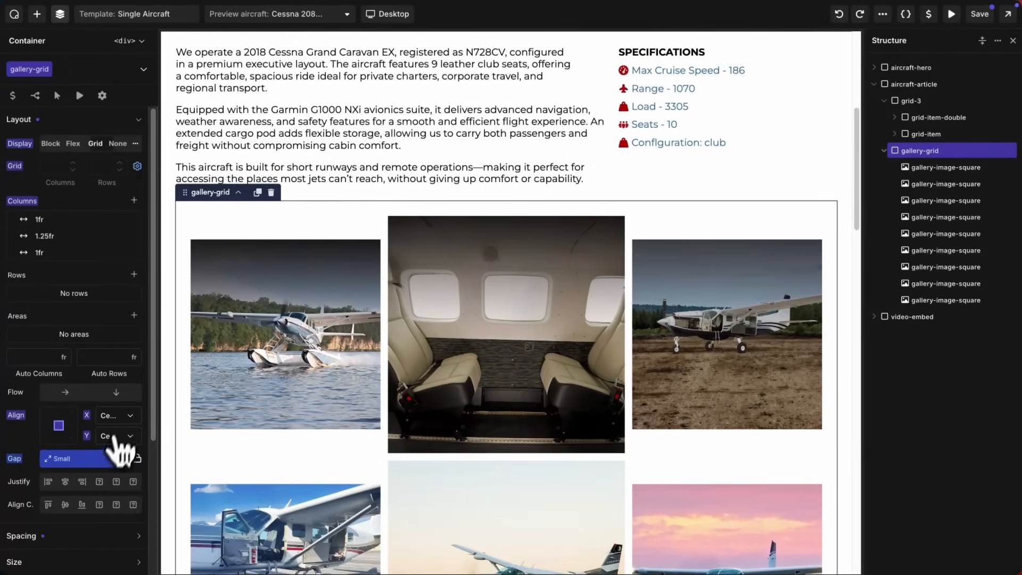
{"action": "mouse_move", "coordinate": [942, 53]}
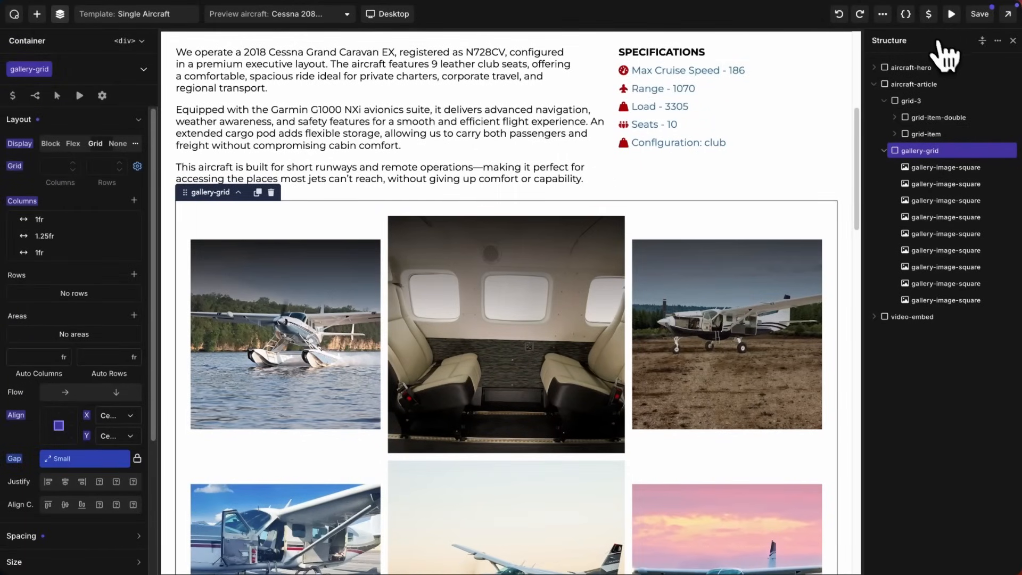
Preview the Single Aircraft template with the centered, small-gap gallery grid.
{"action": "left_click", "coordinate": [950, 14]}
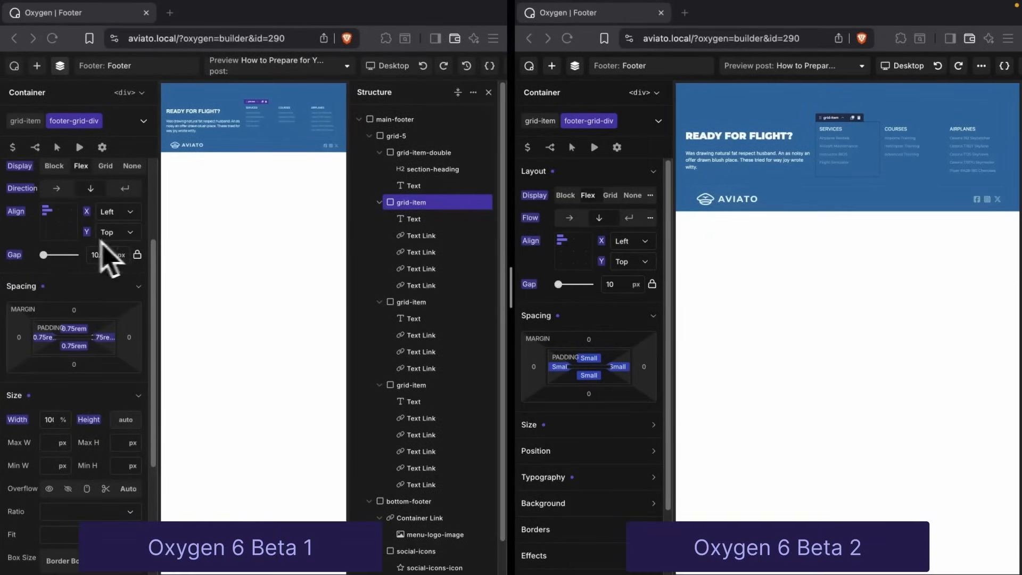
{"action": "mouse_move", "coordinate": [687, 313]}
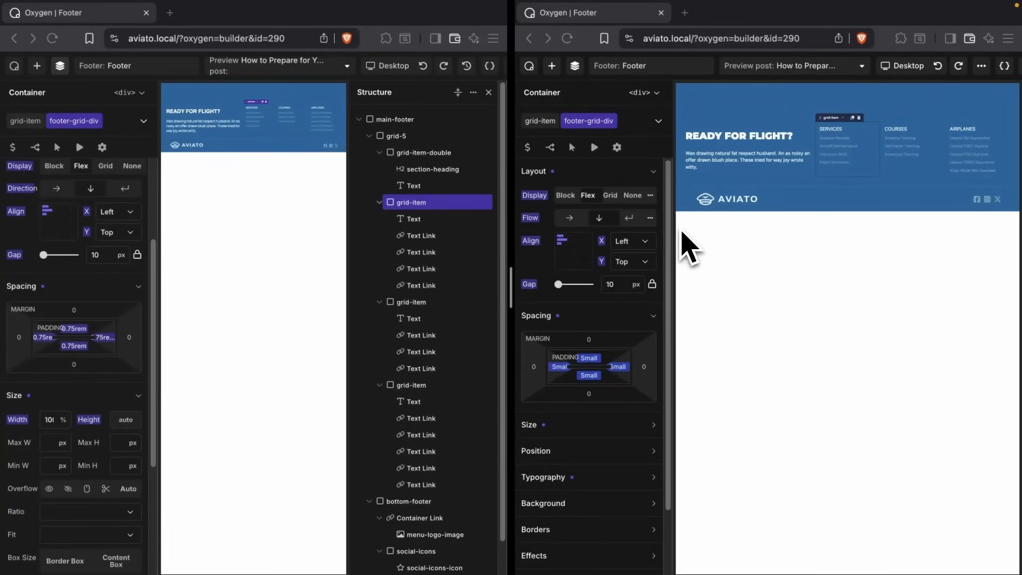
{"action": "mouse_move", "coordinate": [599, 384]}
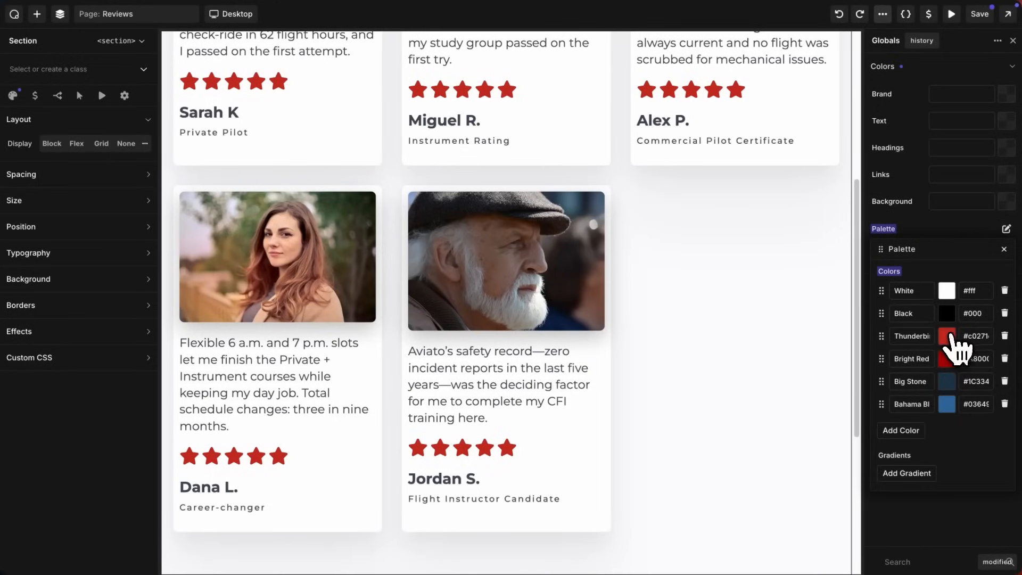
Change the red Thunderbird palette swatch to yellow so review stars update, then restore hex #c0271.
{"action": "left_click", "coordinate": [946, 335]}
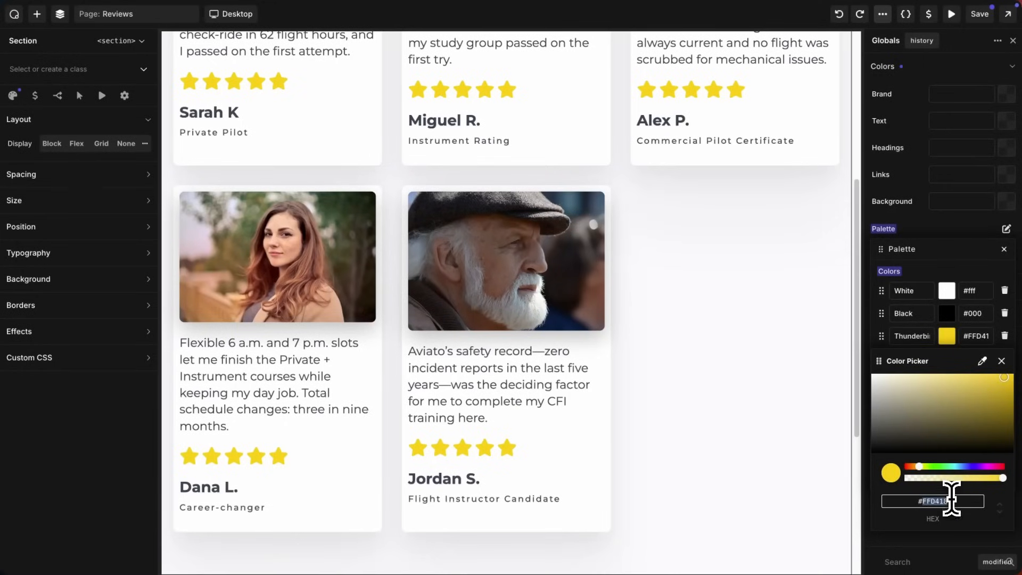
{"action": "type", "text": "#c0271"}
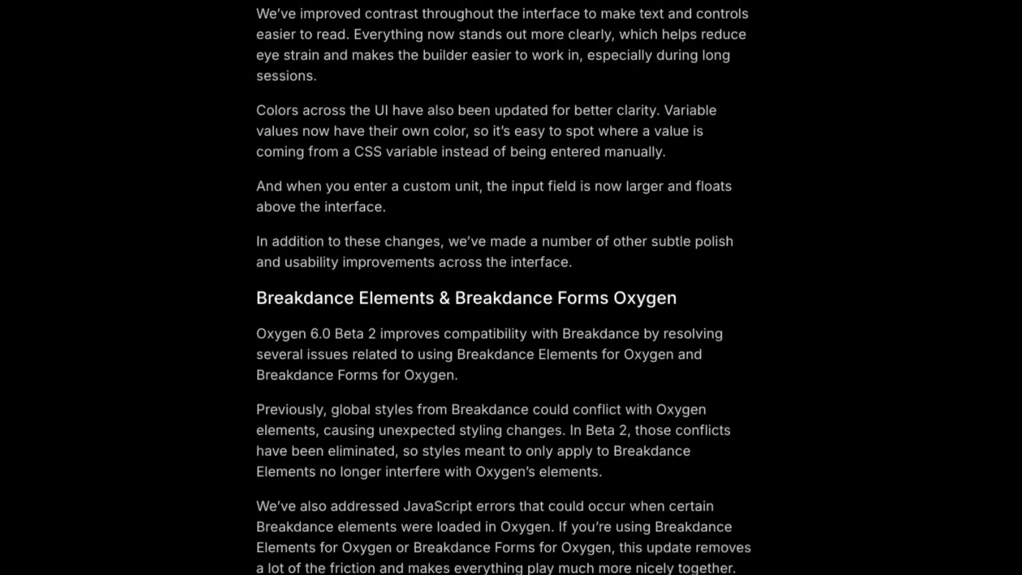
{"action": "scroll", "scroll_direction": "down", "scroll_amount": 3}
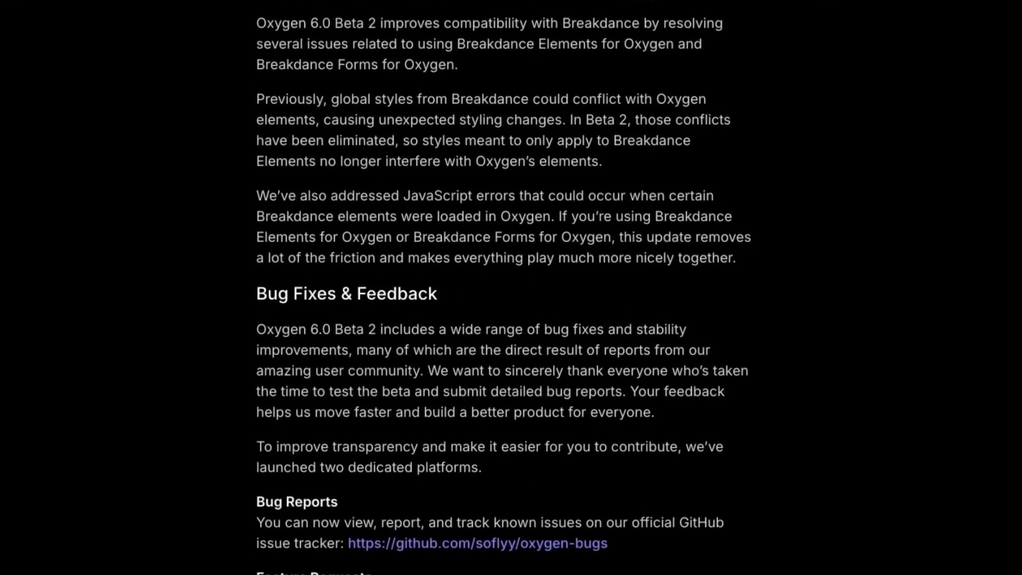
{"action": "scroll", "scroll_direction": "down", "scroll_amount": 3}
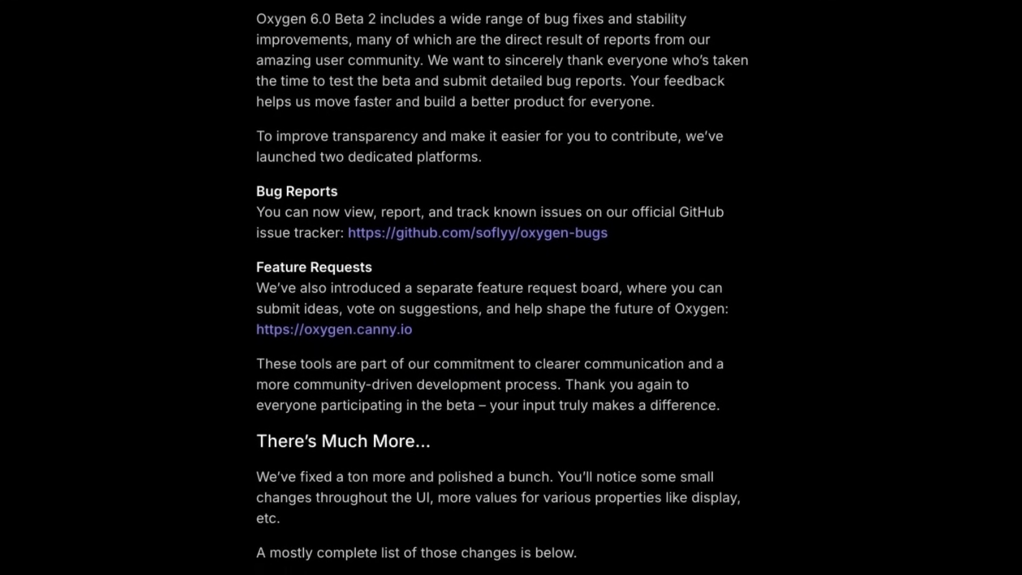
{"action": "scroll", "scroll_direction": "down", "scroll_amount": 3}
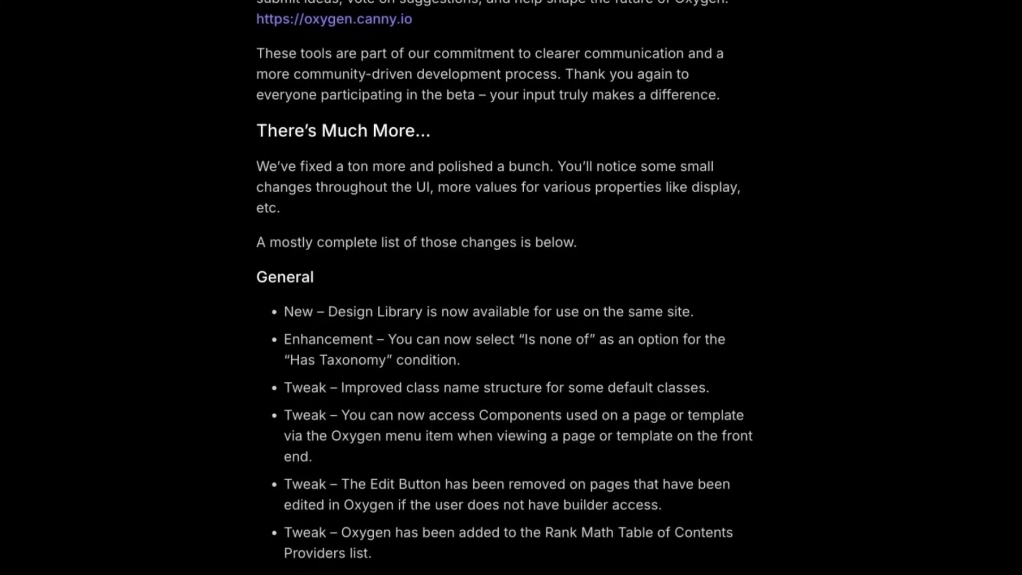
{"action": "scroll", "scroll_direction": "down", "scroll_amount": 3}
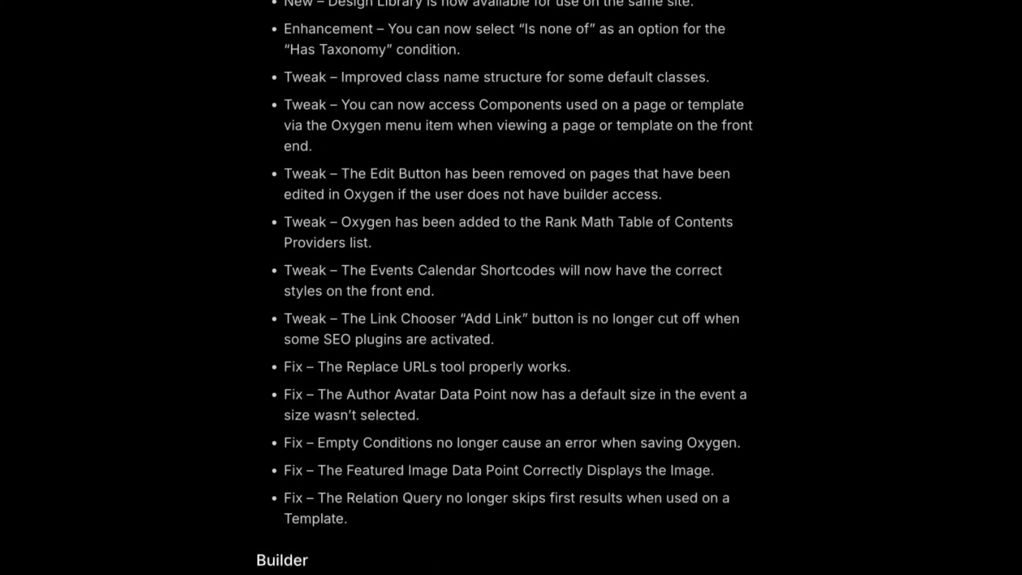
{"action": "scroll", "scroll_direction": "down", "scroll_amount": 3}
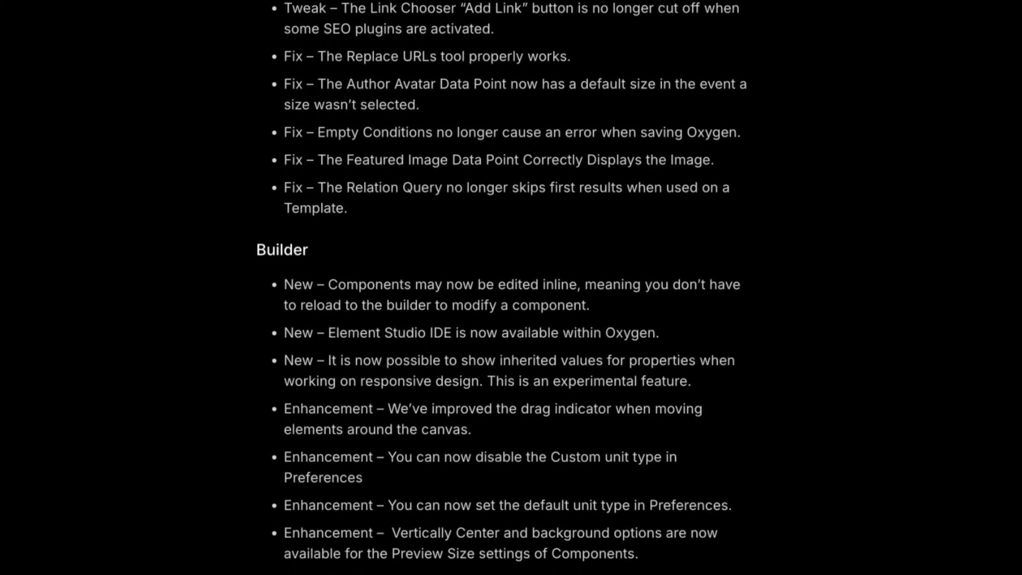